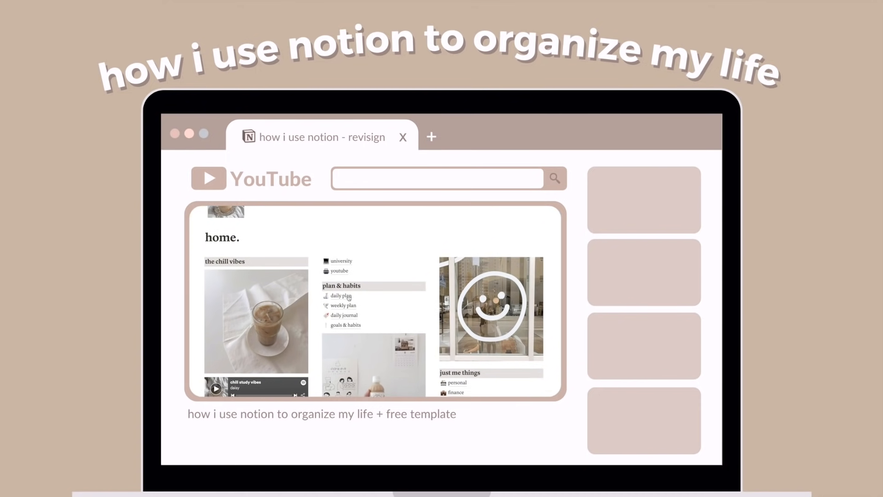
Step: Browse the page icon emoji and cover image choices, including upload, without changing anything
scroll(down, 3)
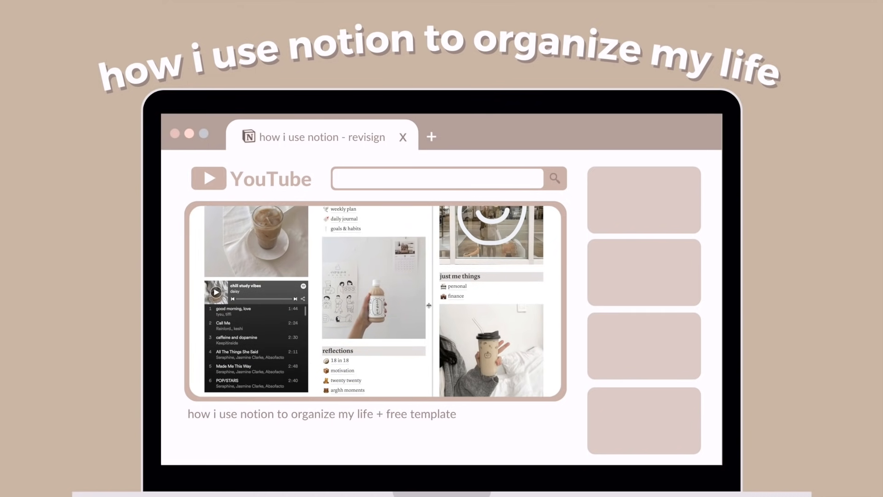
scroll(down, 3)
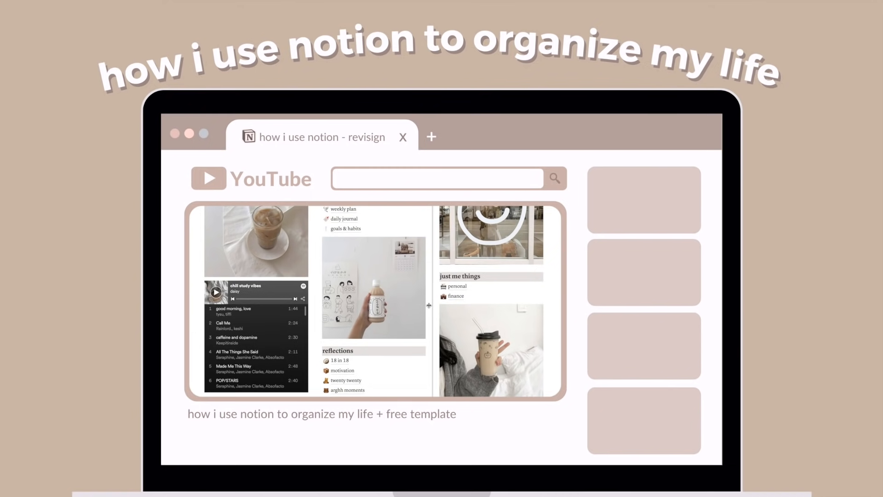
scroll(down, 3)
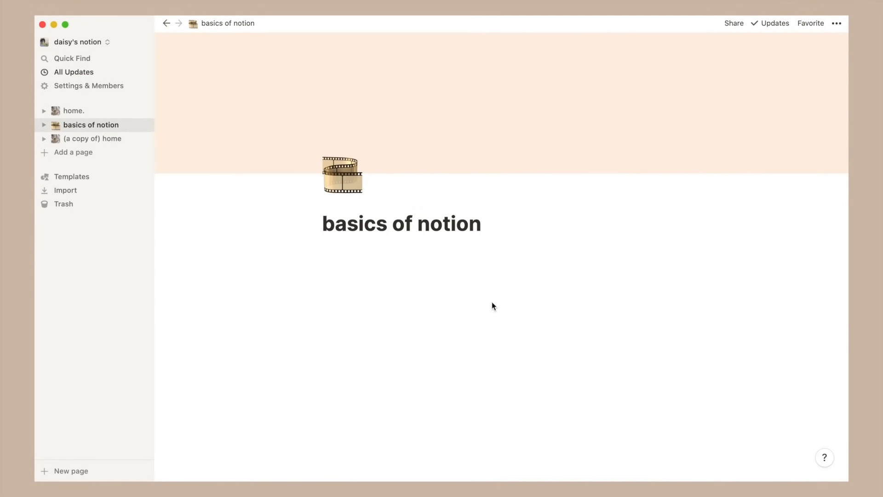
mouse_move(421, 319)
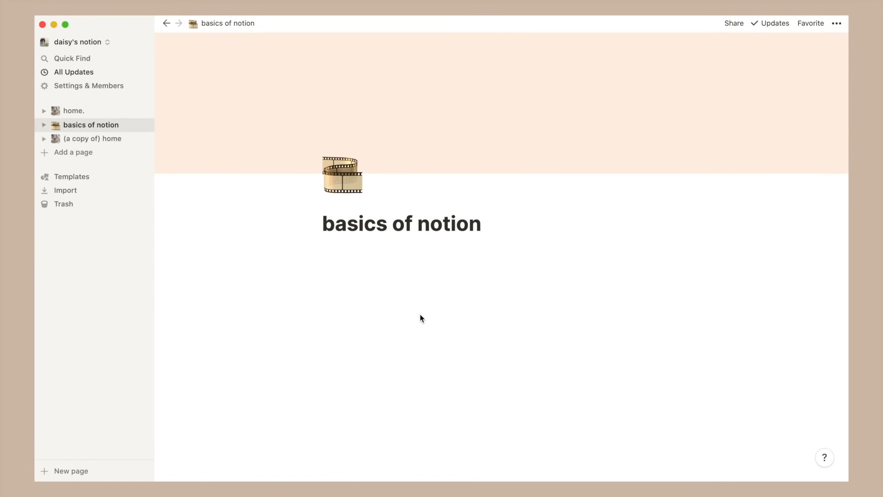
mouse_move(362, 253)
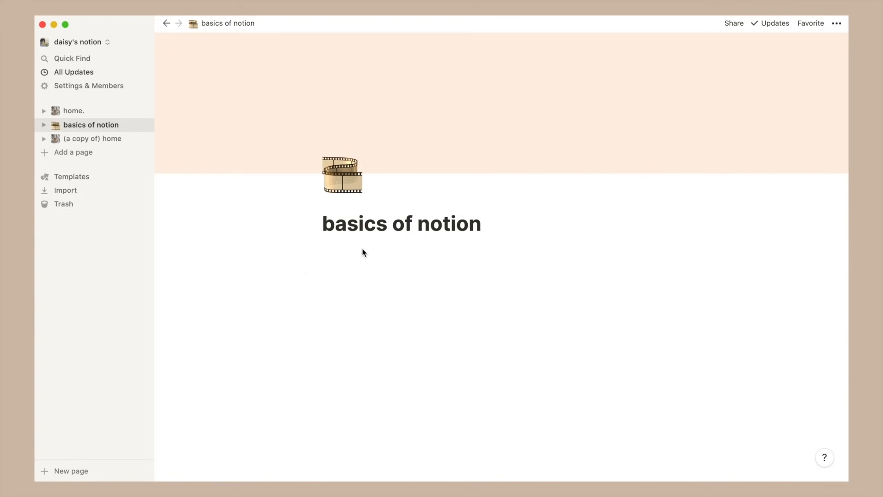
mouse_move(341, 175)
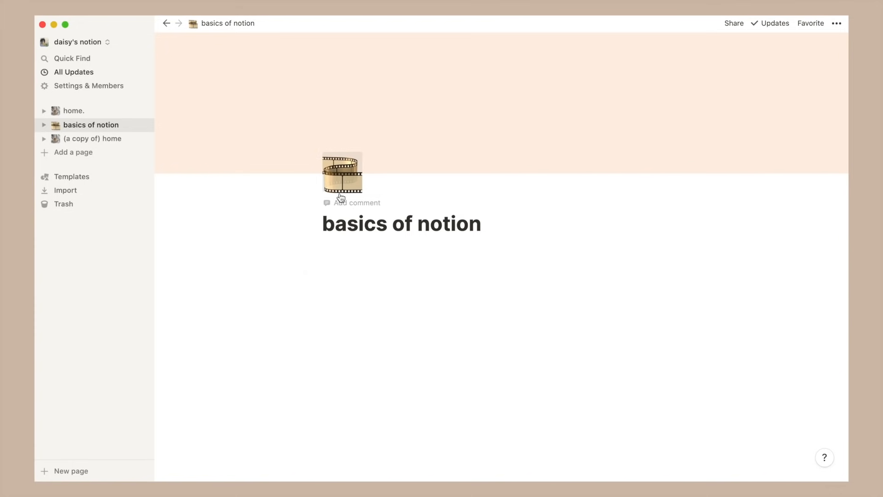
click(342, 178)
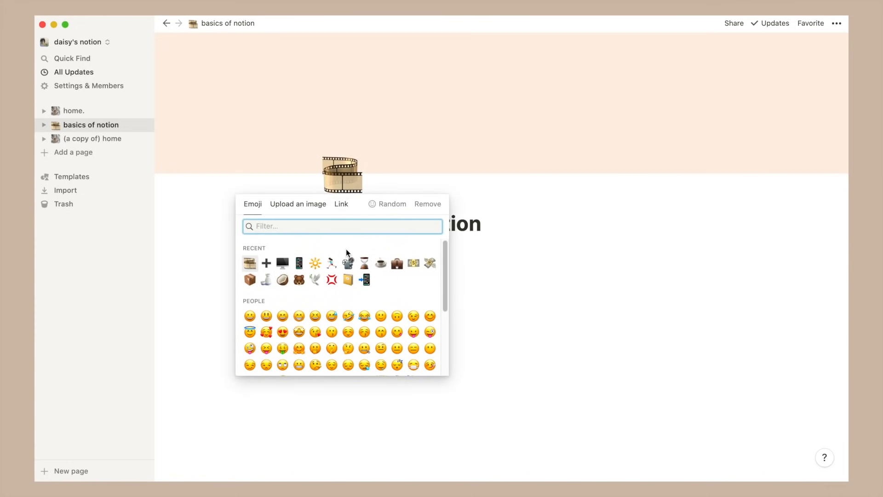
scroll(down, 3)
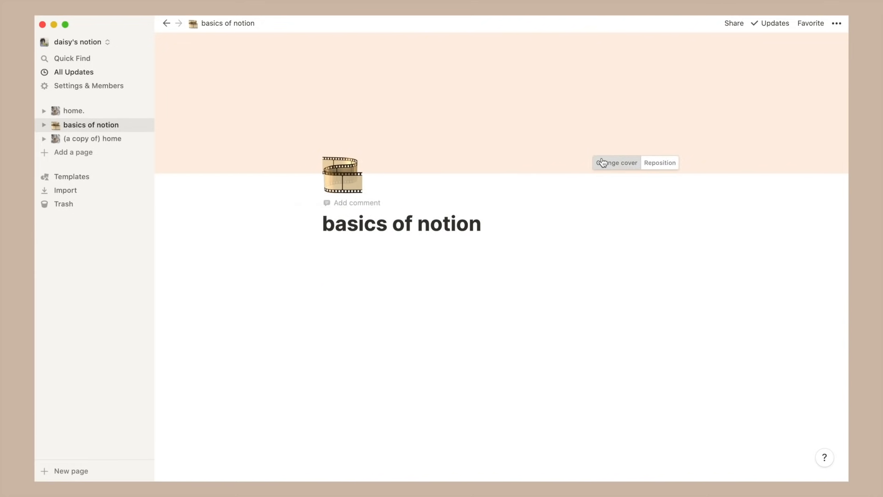
click(616, 163)
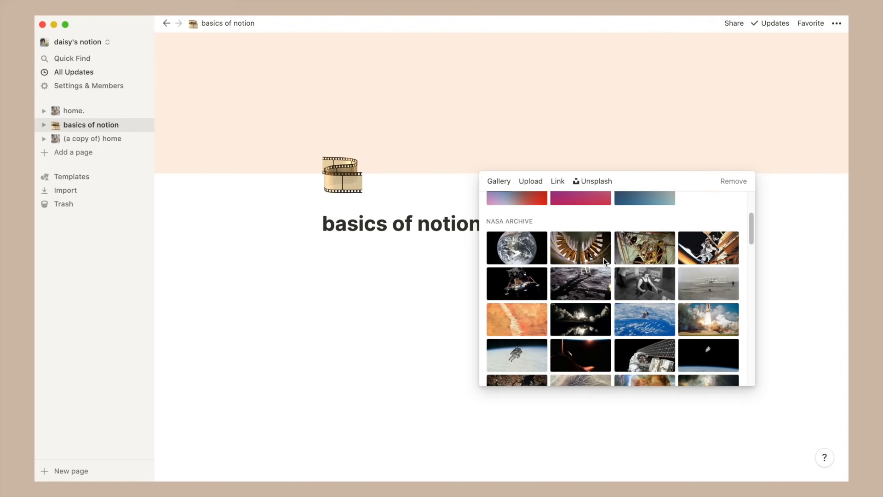
scroll(down, 3)
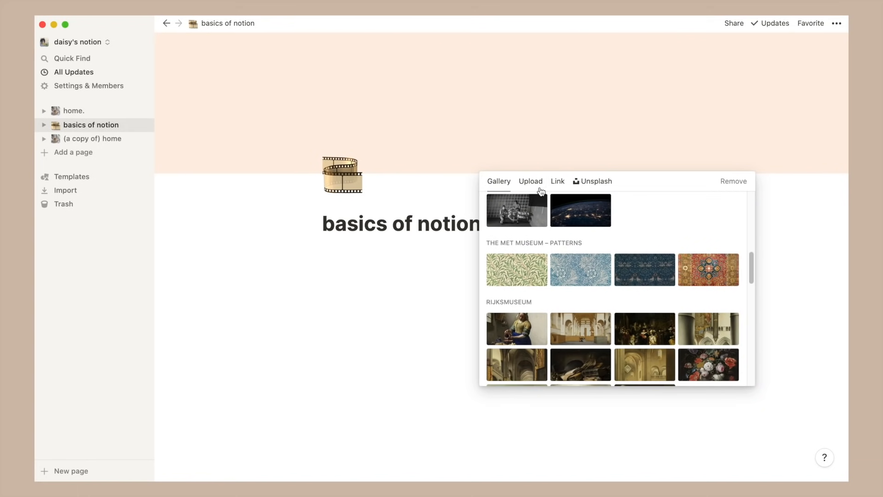
click(531, 181)
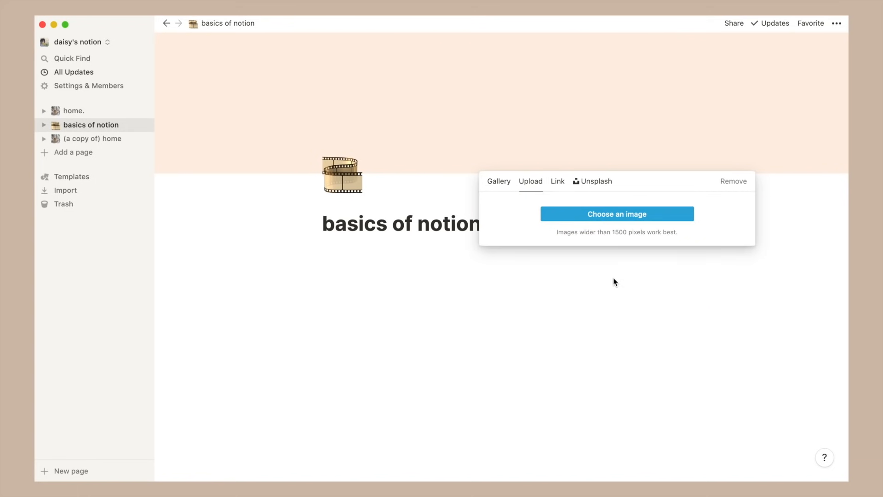
click(428, 130)
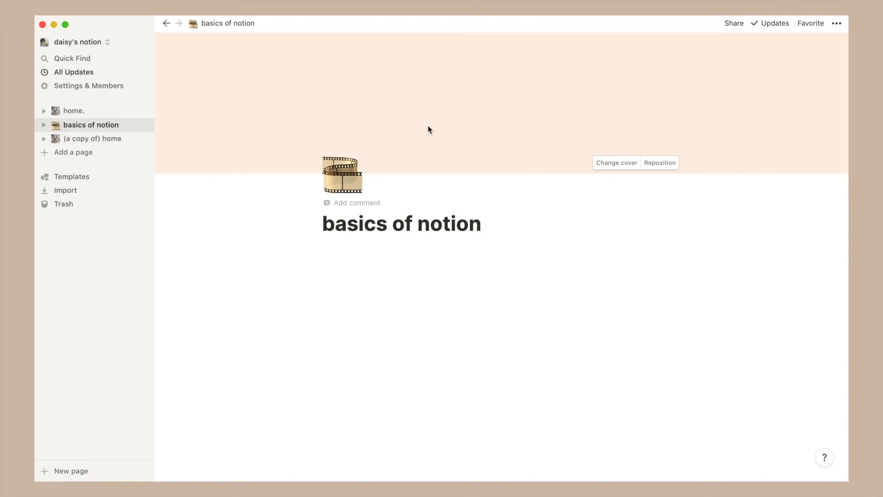
mouse_move(825, 44)
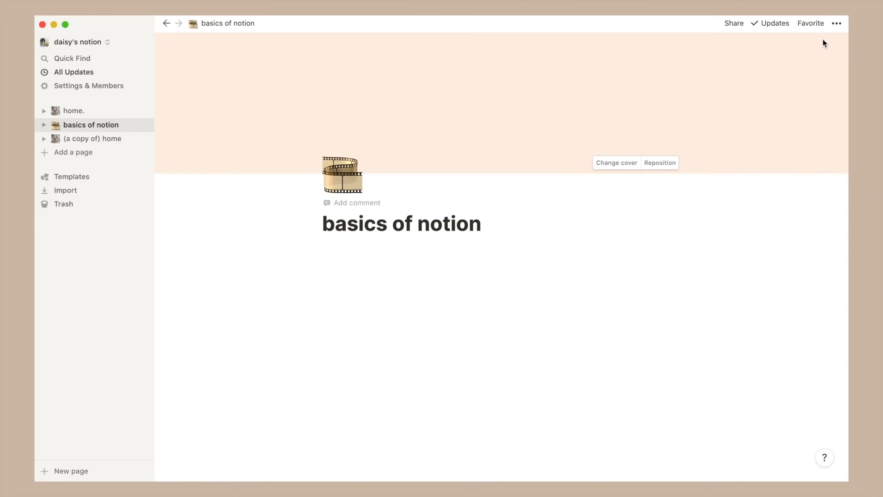
Step: Try the Mono typeface, revert to Default, favorite the page, and start a / block command
click(837, 23)
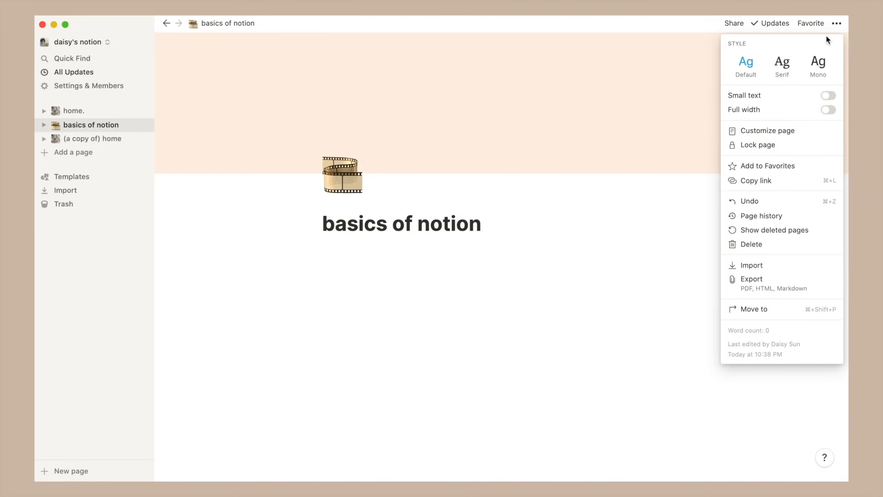
click(818, 65)
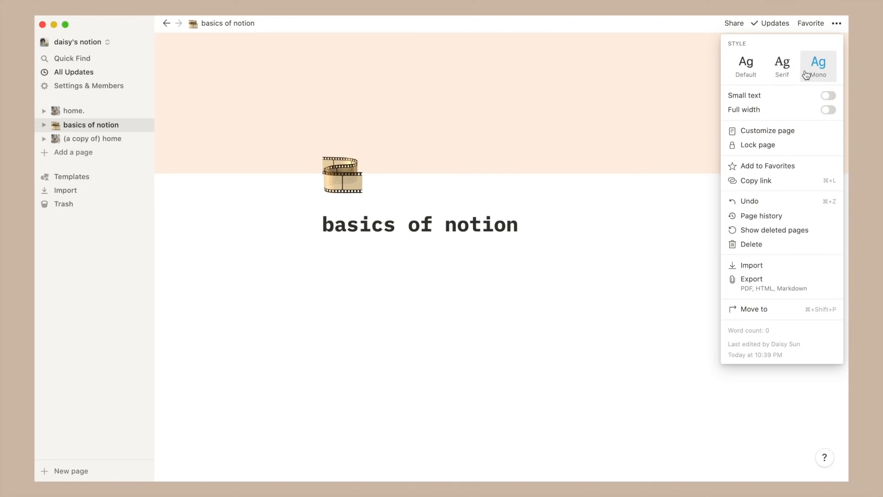
click(829, 95)
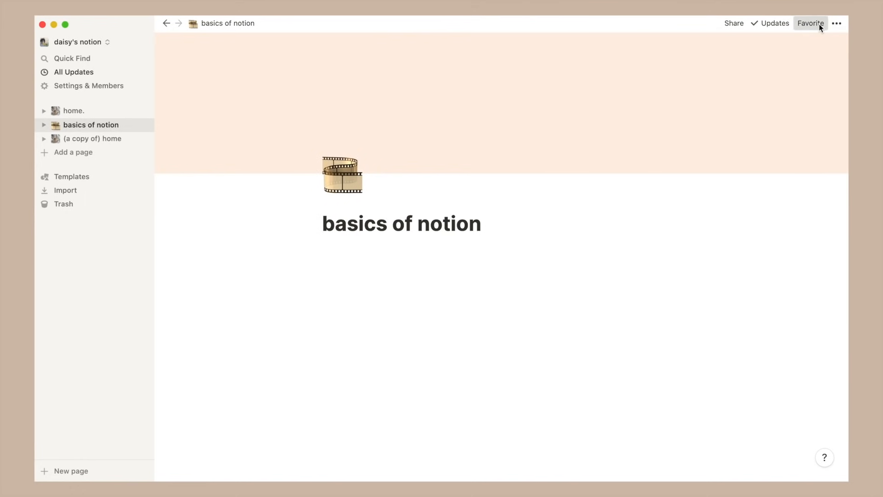
click(810, 23)
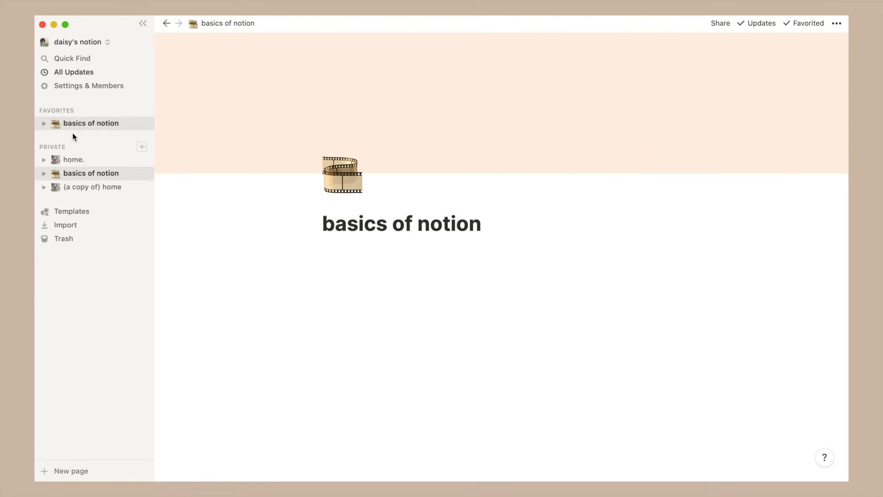
mouse_move(56, 111)
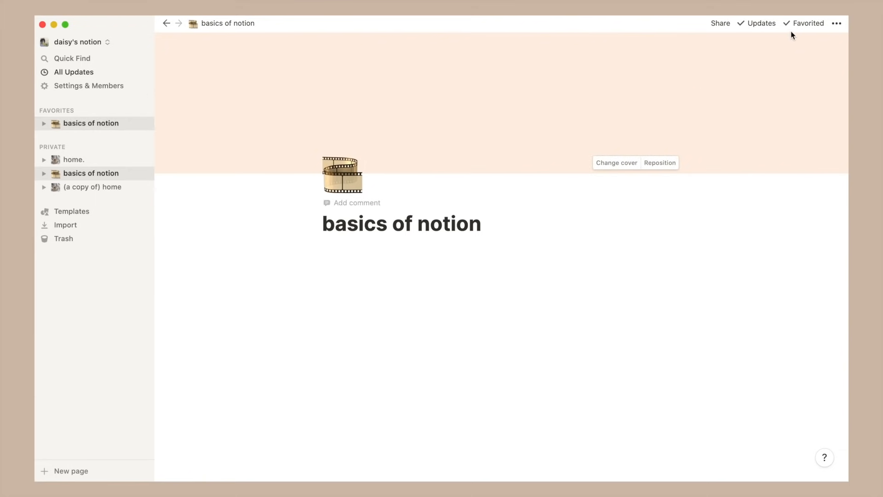
text(/)
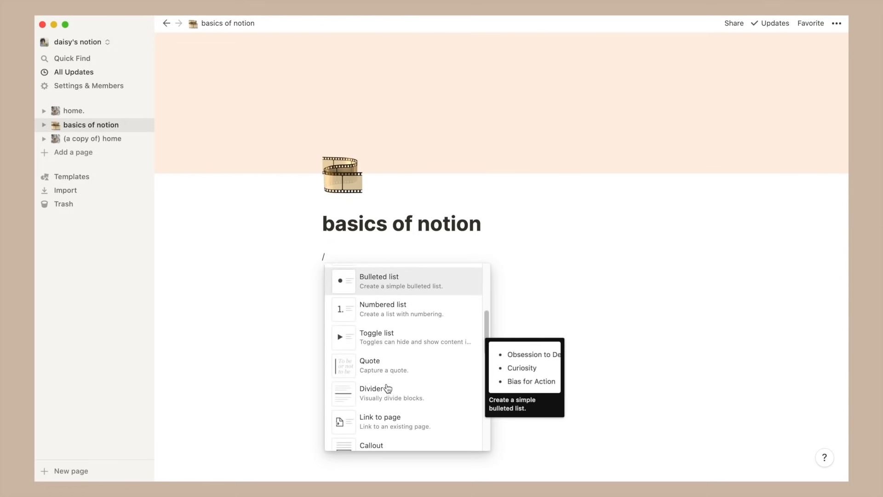
Step: Browse the block command list, dismiss it, and go to the home dashboard page
scroll(down, 3)
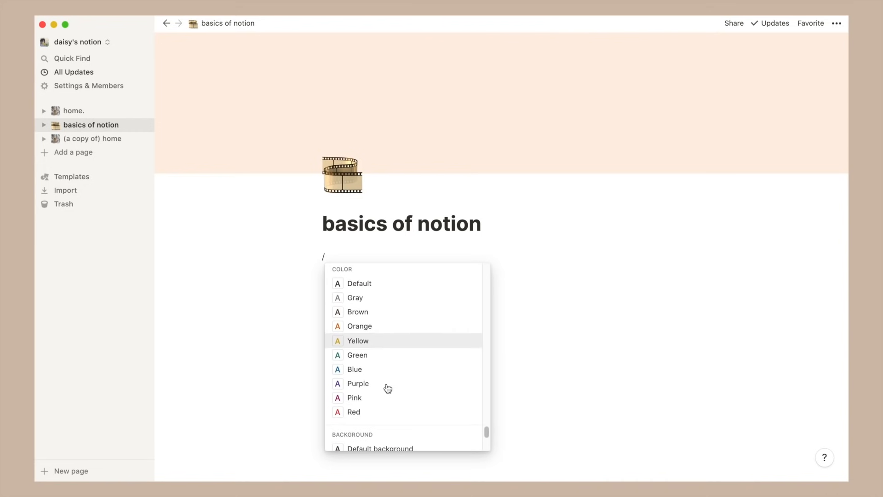
scroll(down, 3)
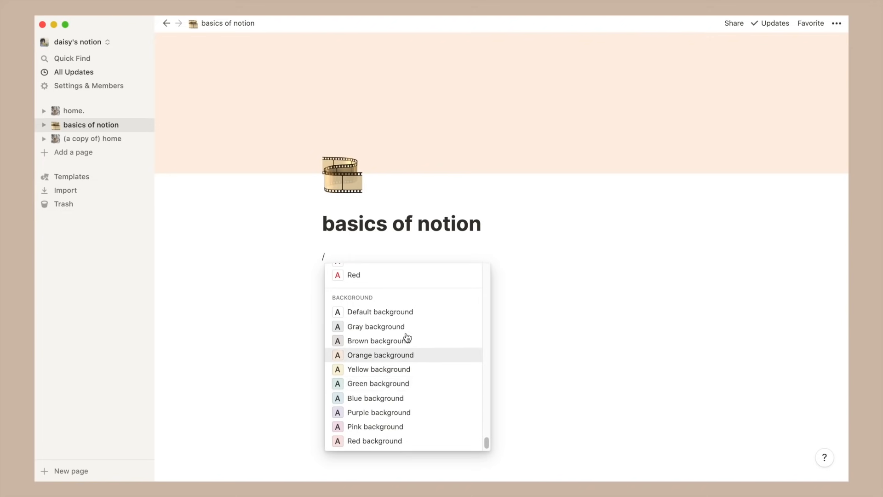
key(Escape)
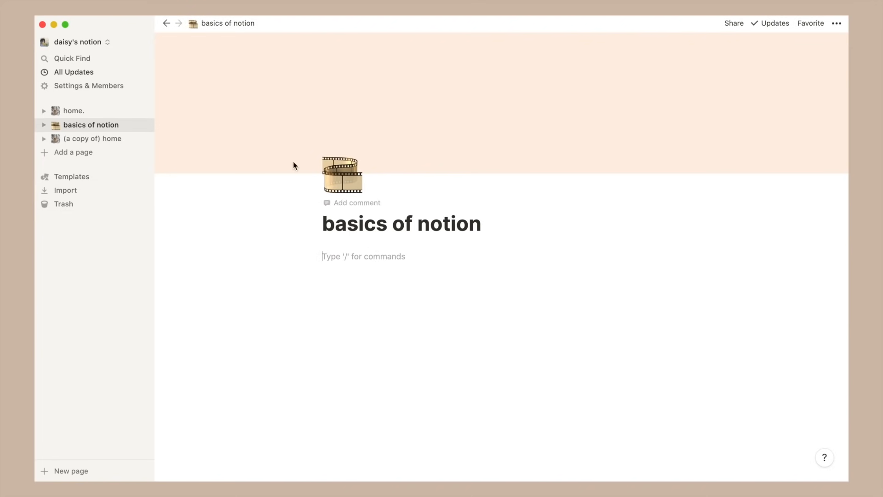
click(73, 110)
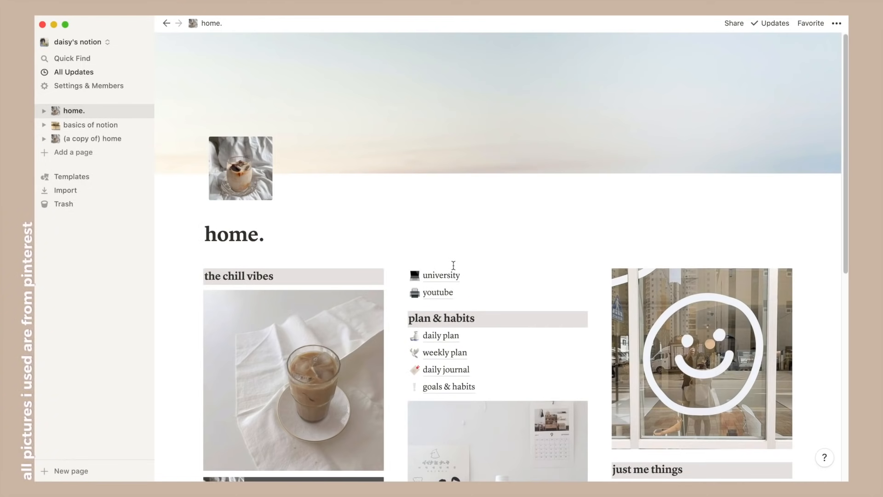
scroll(down, 3)
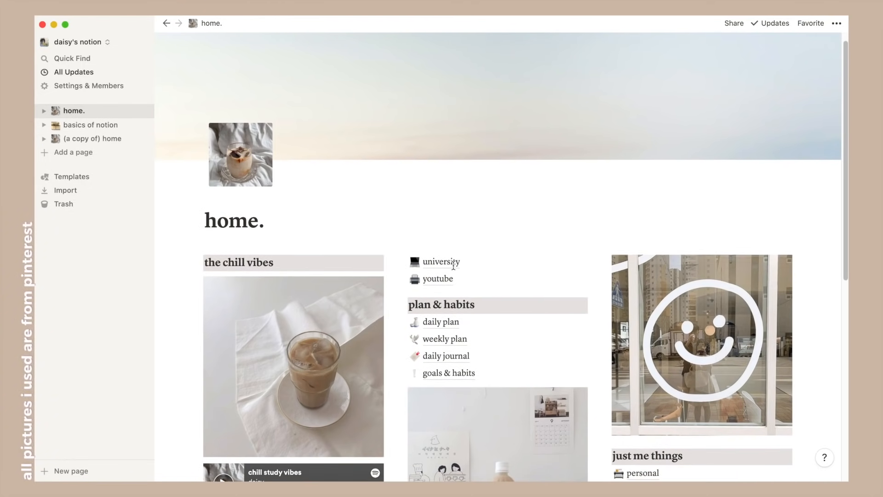
scroll(down, 3)
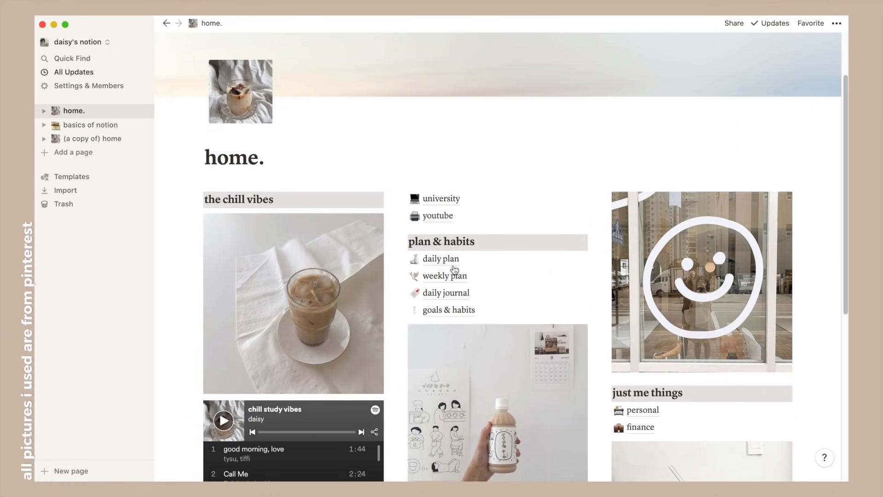
scroll(down, 3)
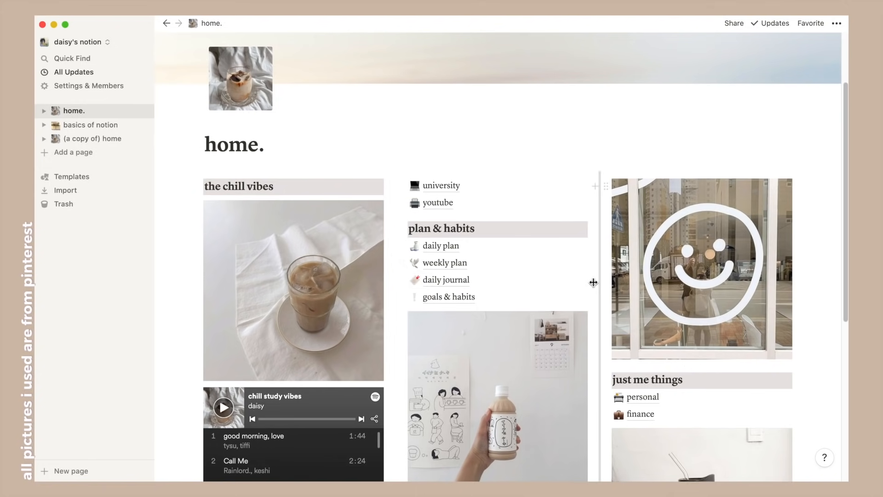
scroll(down, 3)
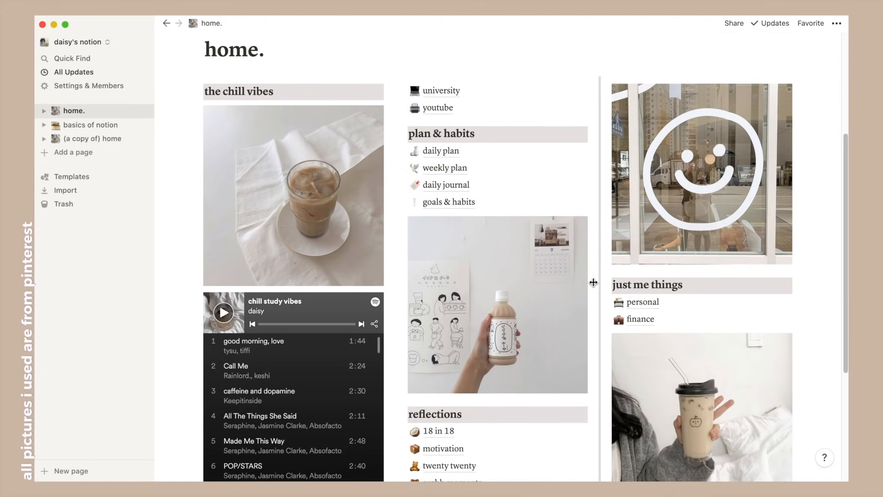
scroll(down, 3)
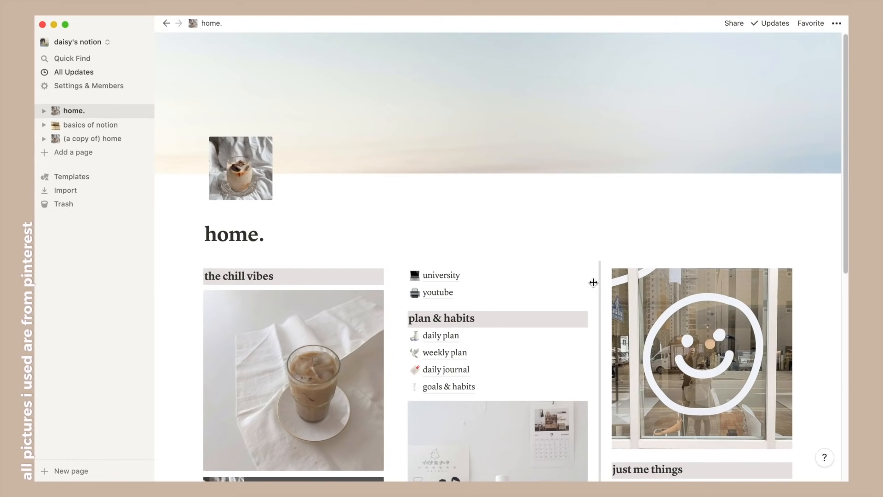
mouse_move(330, 348)
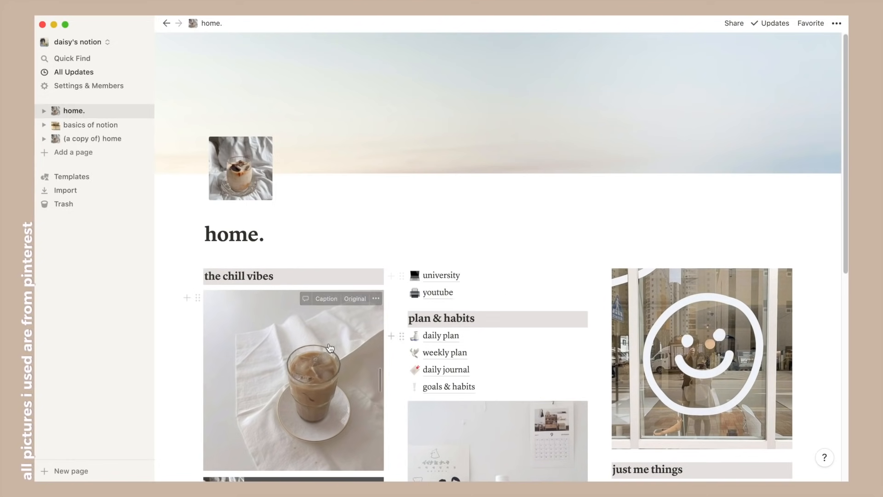
scroll(down, 3)
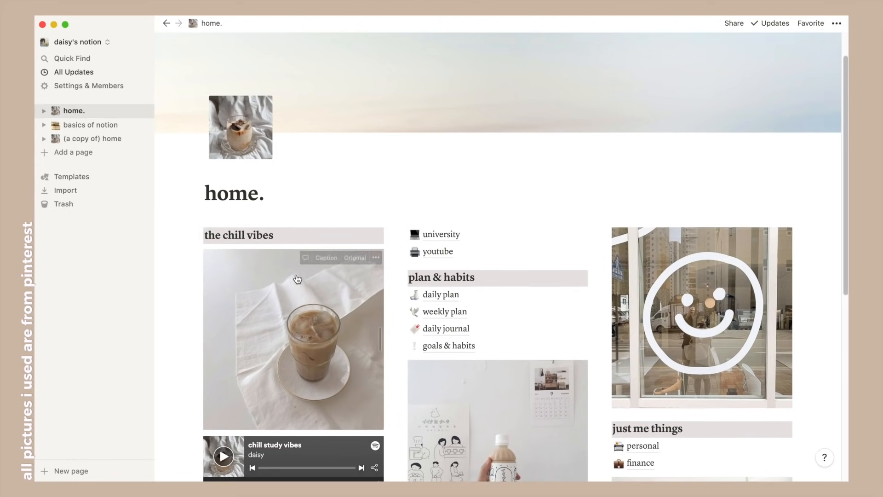
scroll(down, 3)
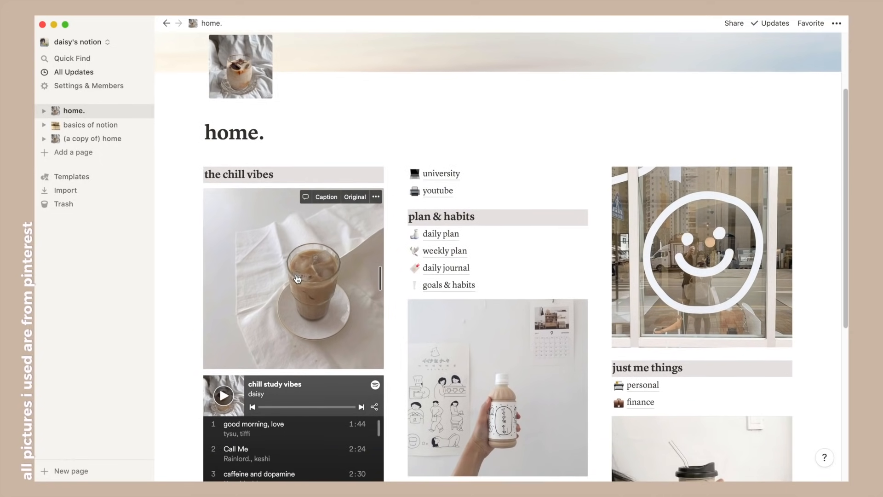
scroll(down, 3)
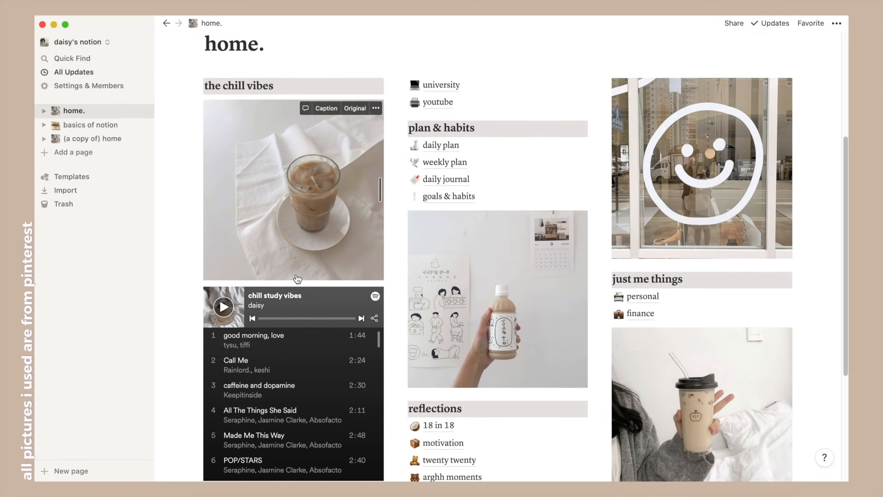
scroll(down, 3)
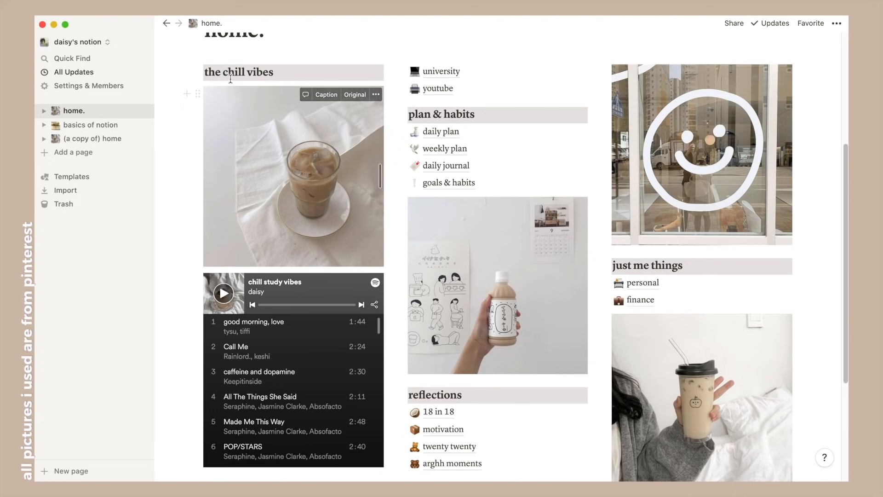
mouse_move(273, 181)
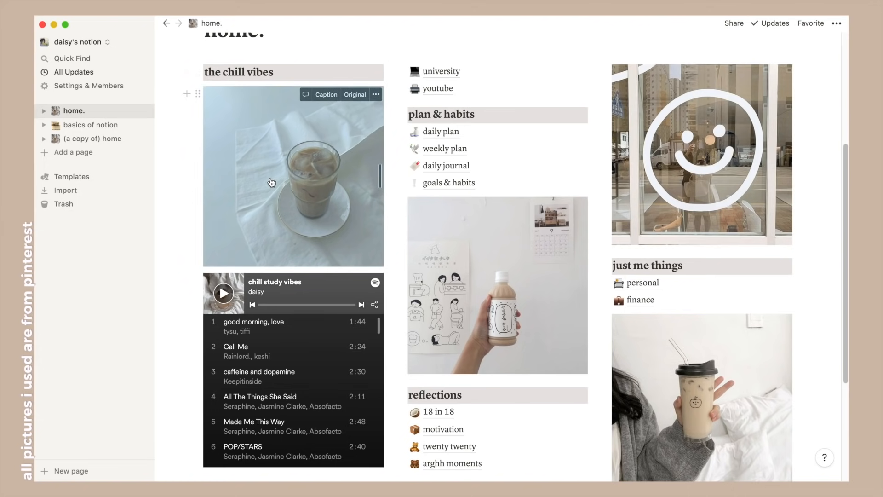
scroll(down, 3)
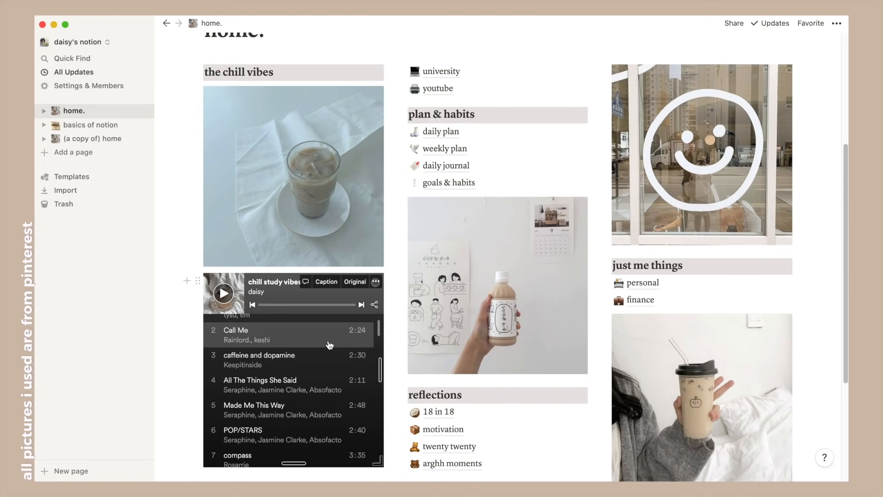
scroll(down, 3)
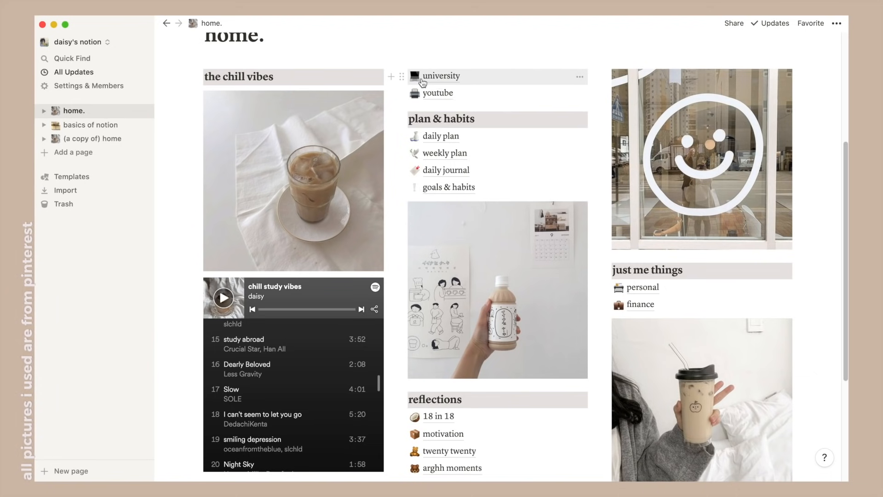
mouse_move(482, 89)
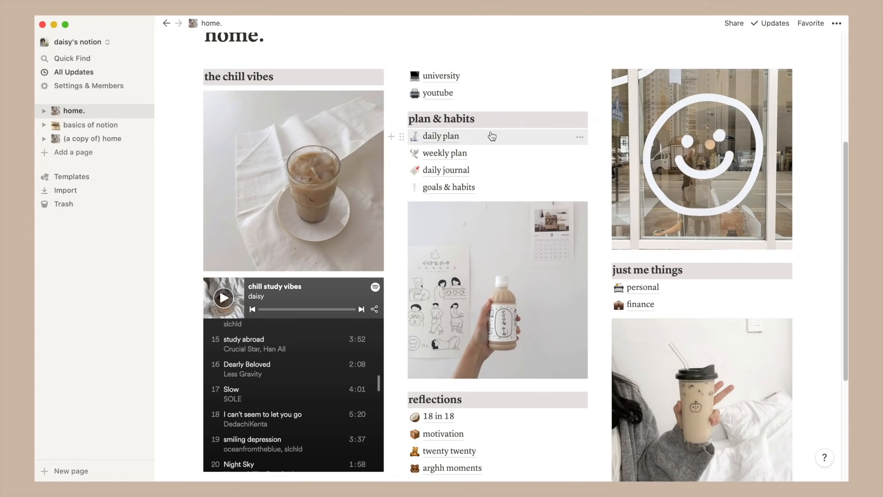
mouse_move(491, 140)
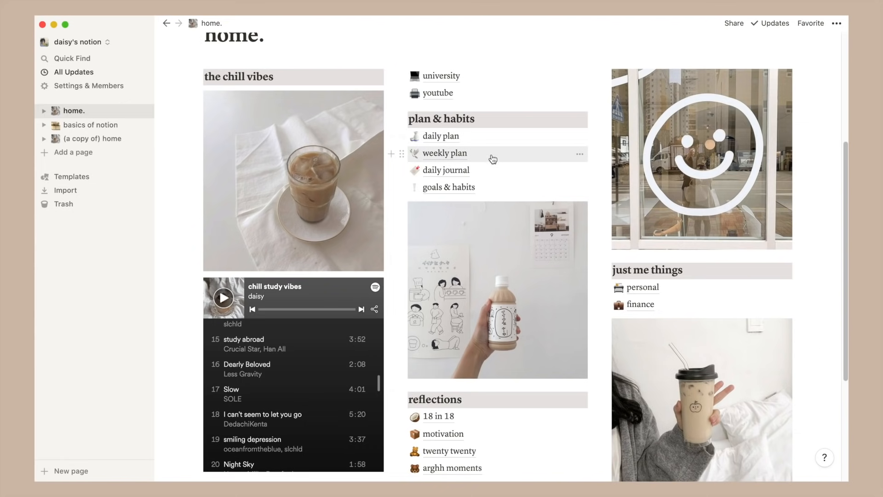
mouse_move(495, 187)
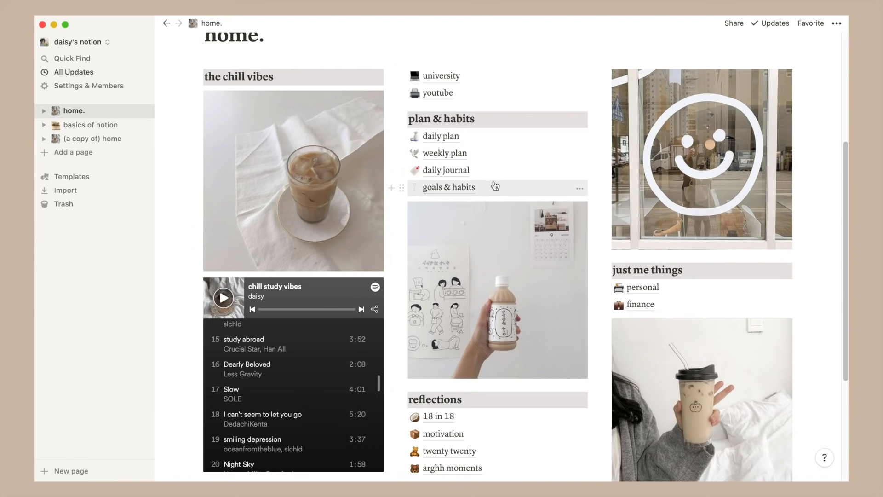
scroll(down, 3)
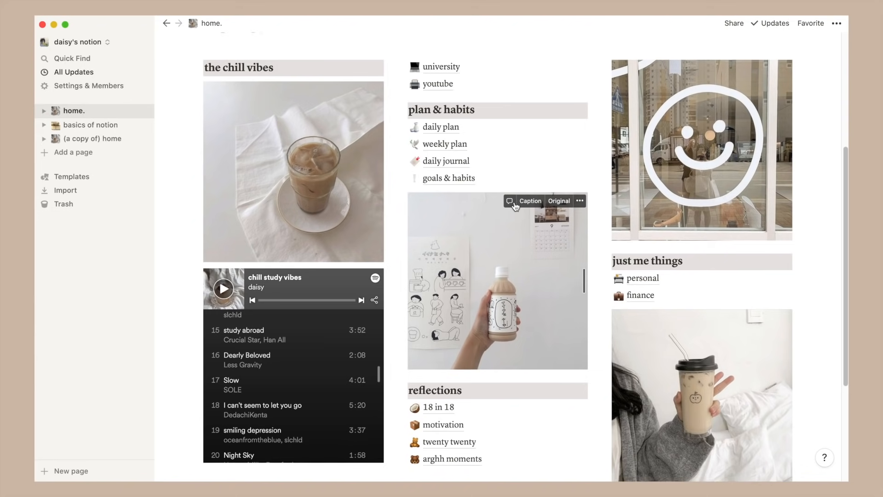
mouse_move(467, 282)
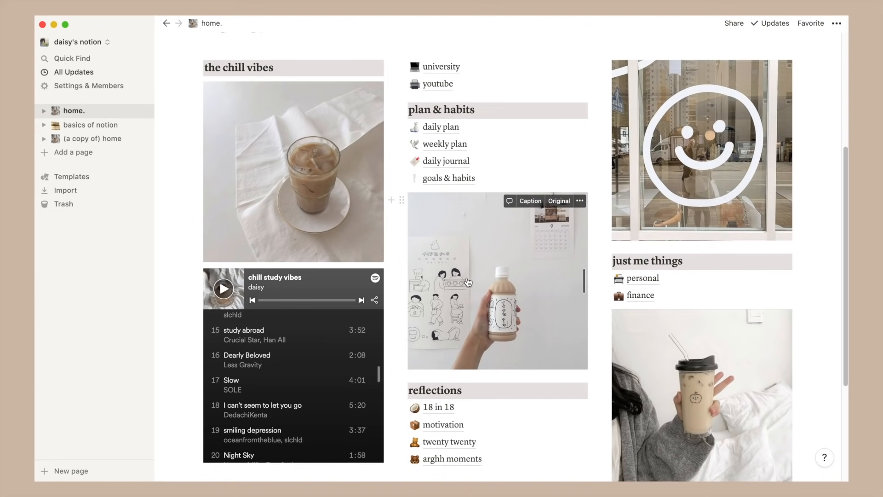
double_click(435, 390)
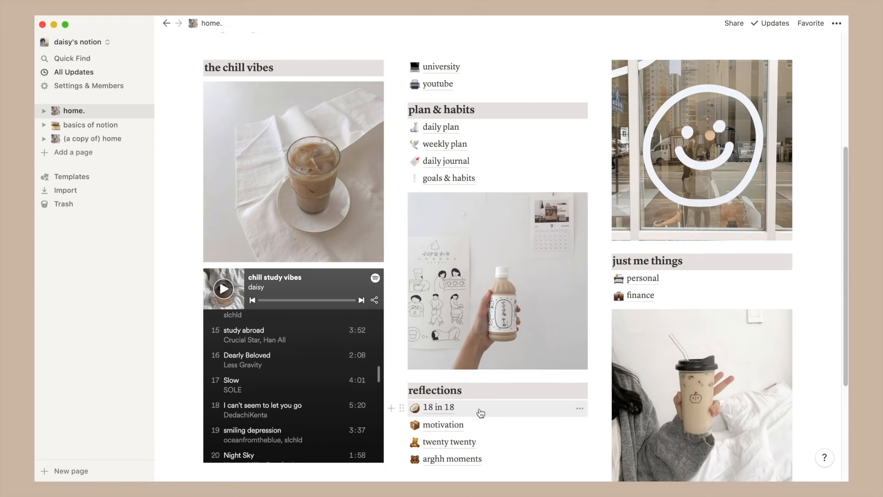
mouse_move(475, 416)
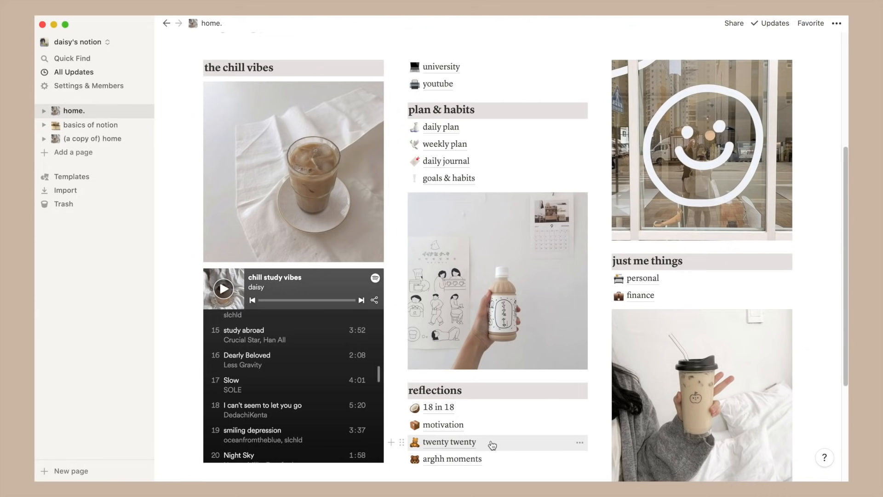
mouse_move(492, 458)
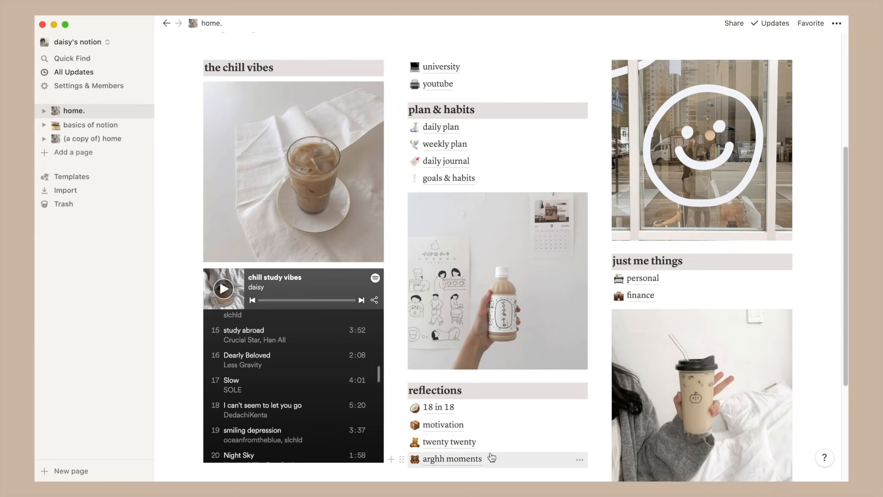
click(453, 458)
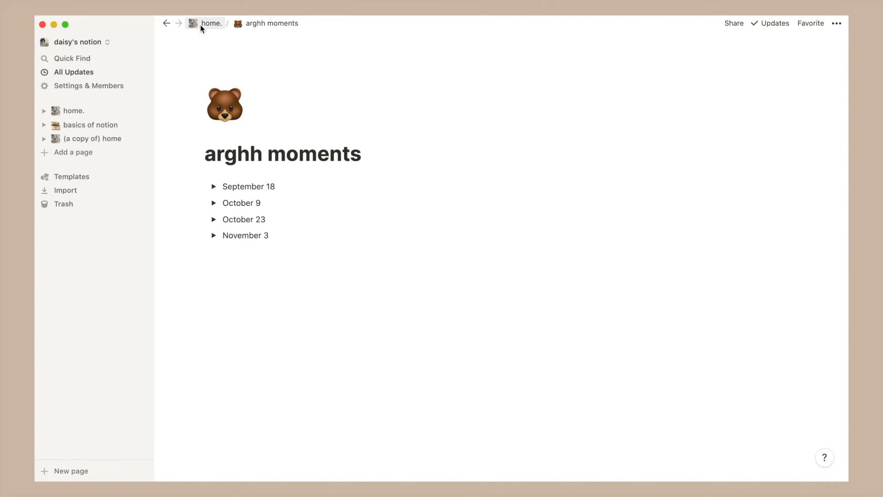
click(211, 23)
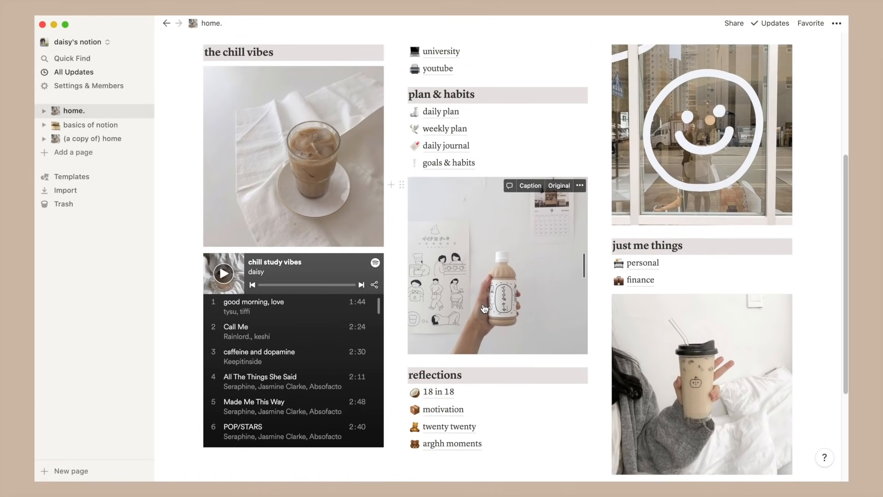
mouse_move(828, 242)
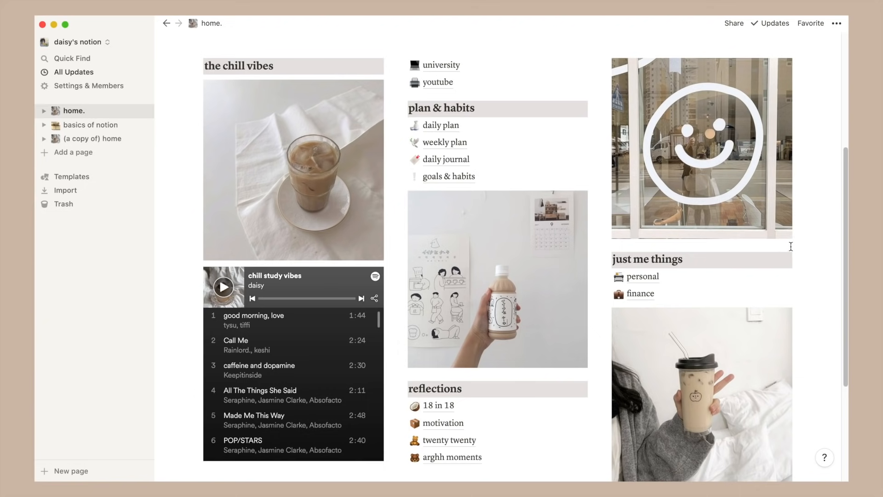
mouse_move(774, 361)
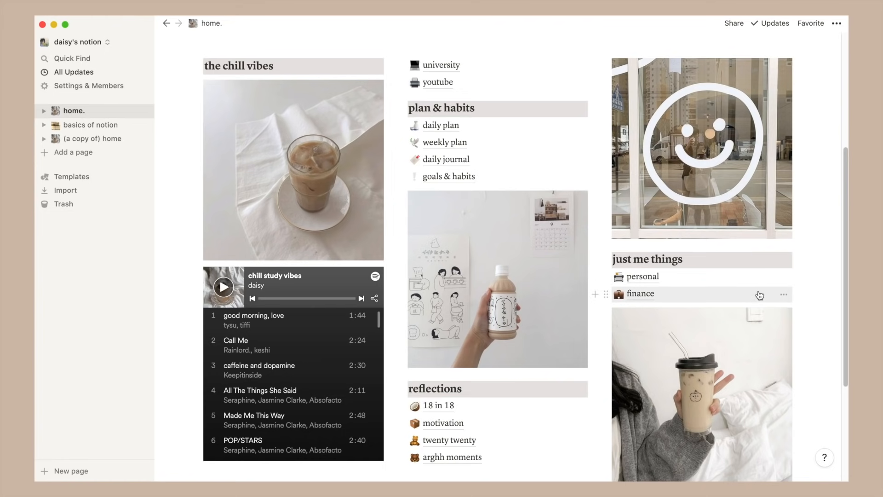
click(643, 277)
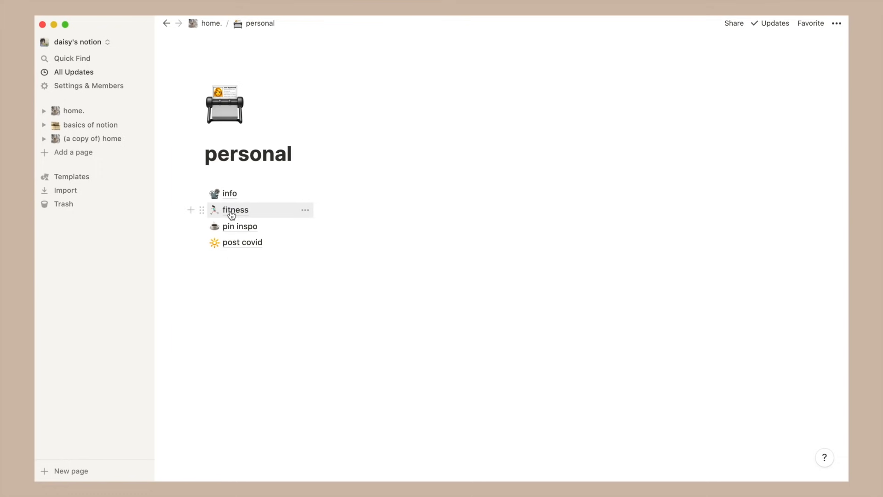
mouse_move(261, 251)
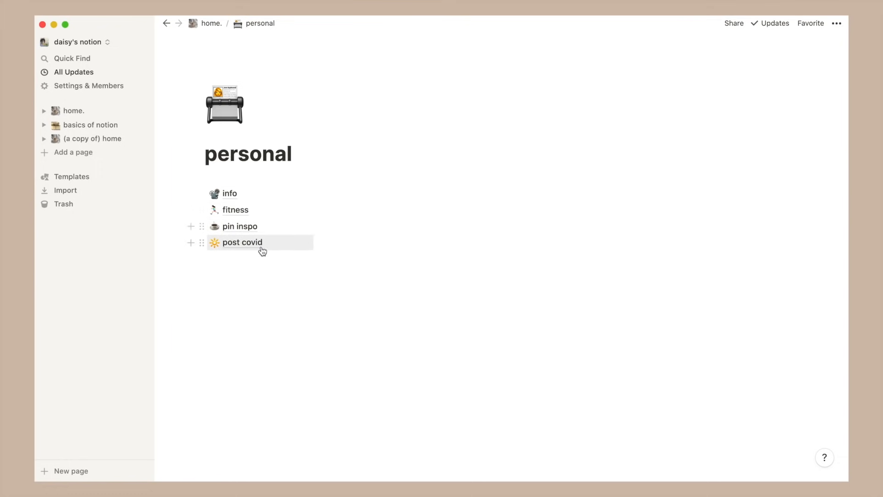
mouse_move(212, 23)
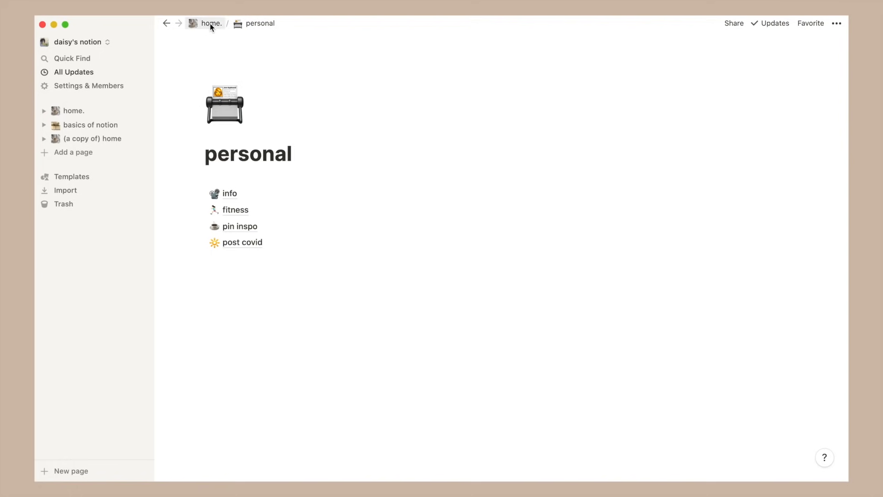
click(209, 23)
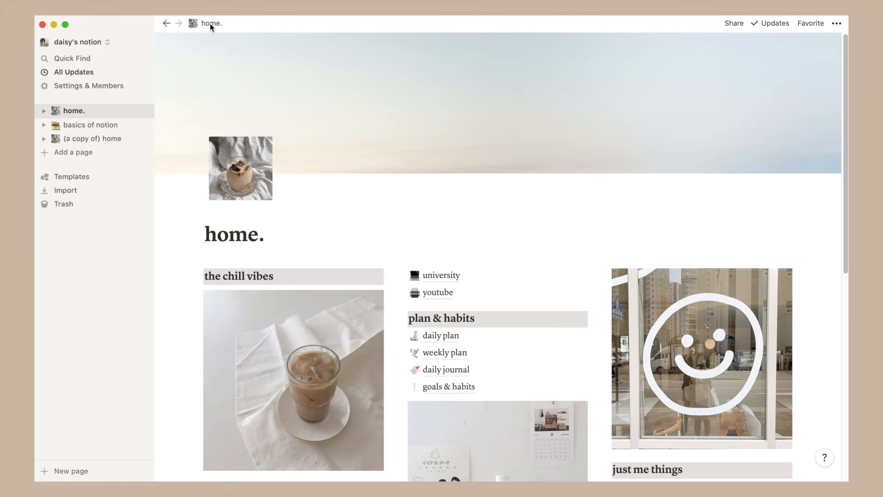
scroll(down, 3)
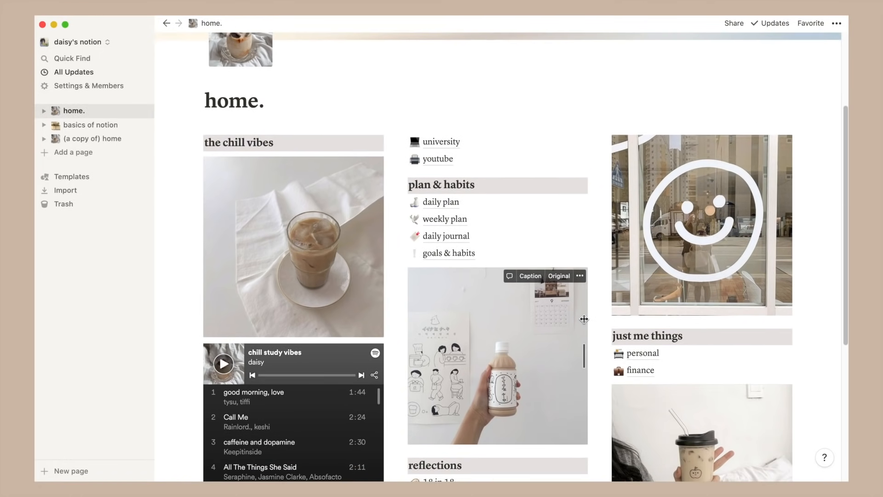
Step: View the finance page's Debit table and receipts, then return to the home dashboard
click(640, 370)
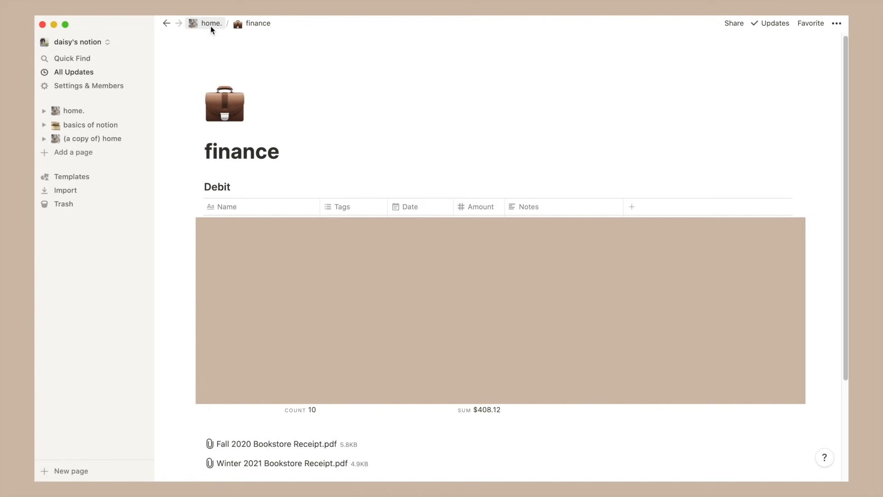
click(211, 23)
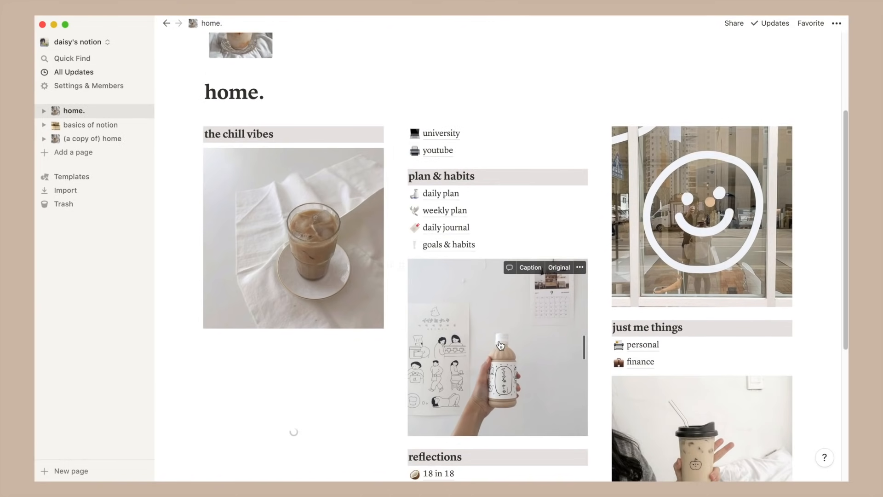
scroll(down, 3)
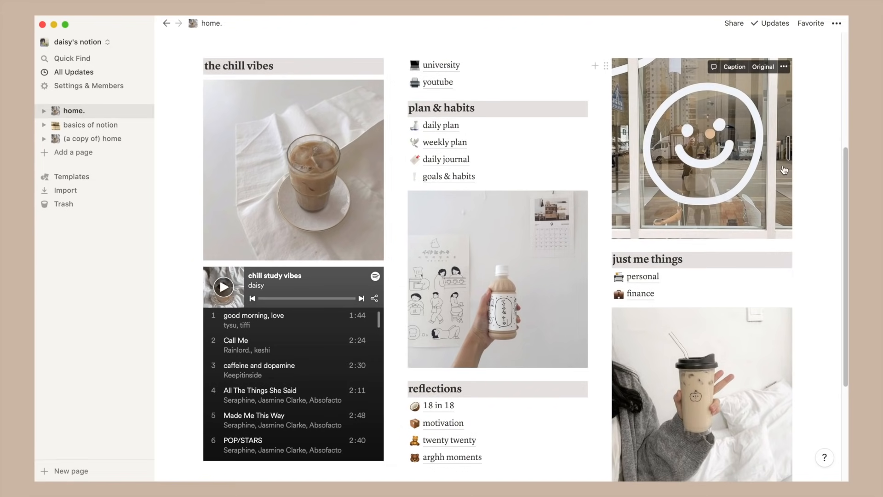
mouse_move(803, 169)
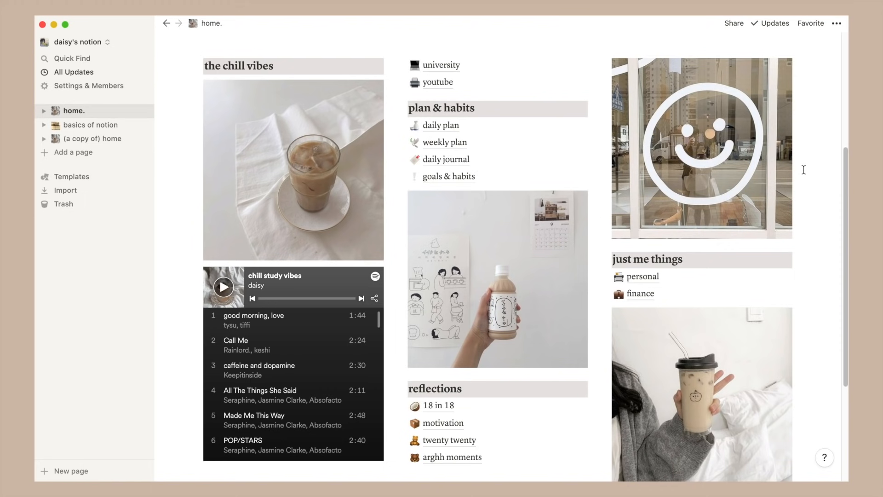
mouse_move(506, 79)
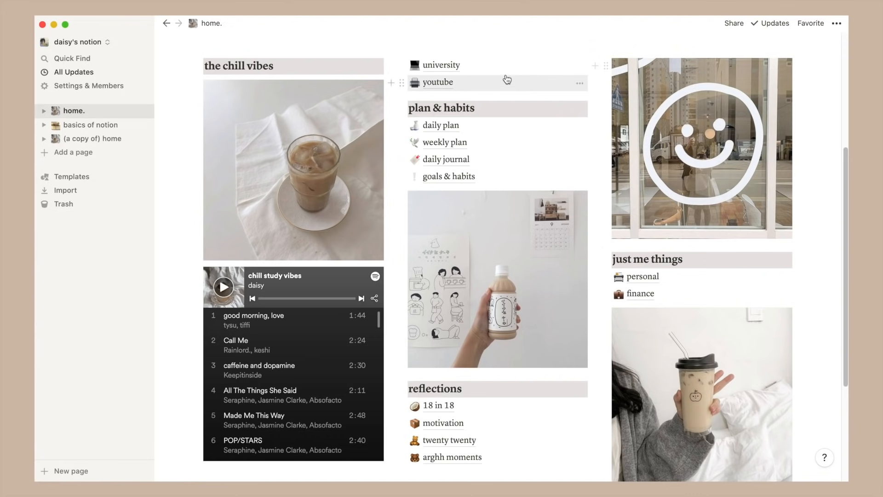
Step: Go to the university page from the home dashboard and select its title
click(440, 64)
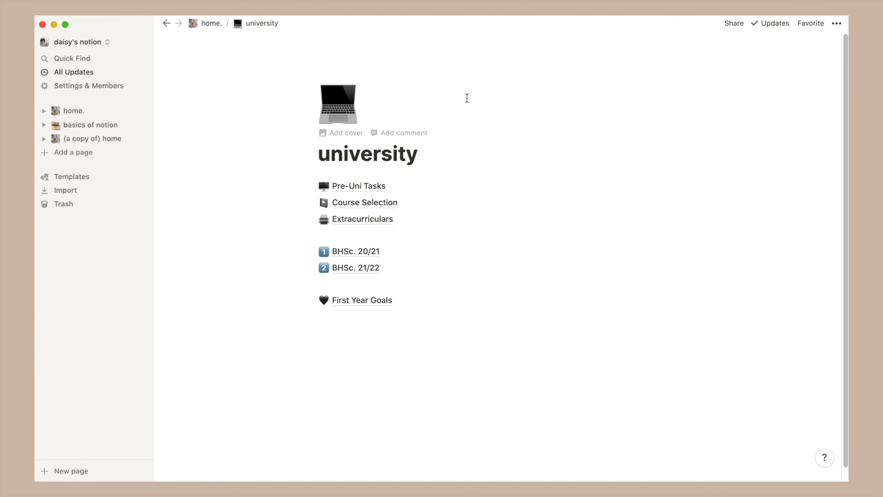
mouse_move(471, 117)
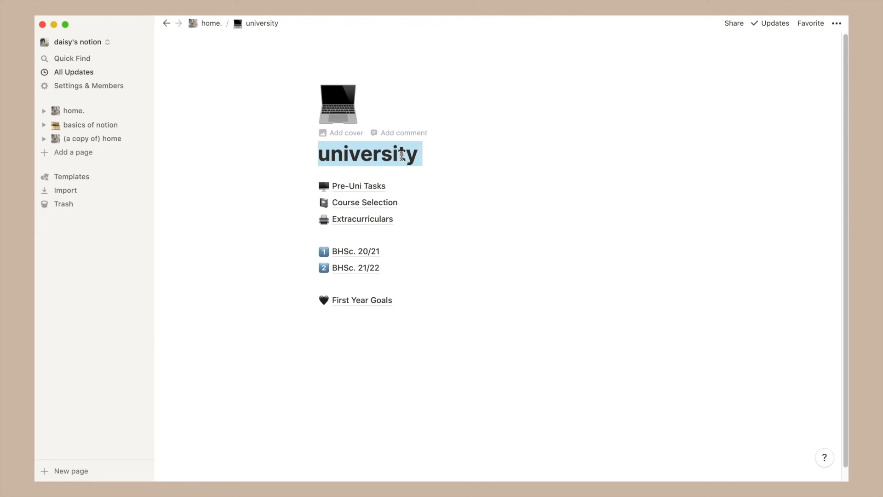
click(285, 154)
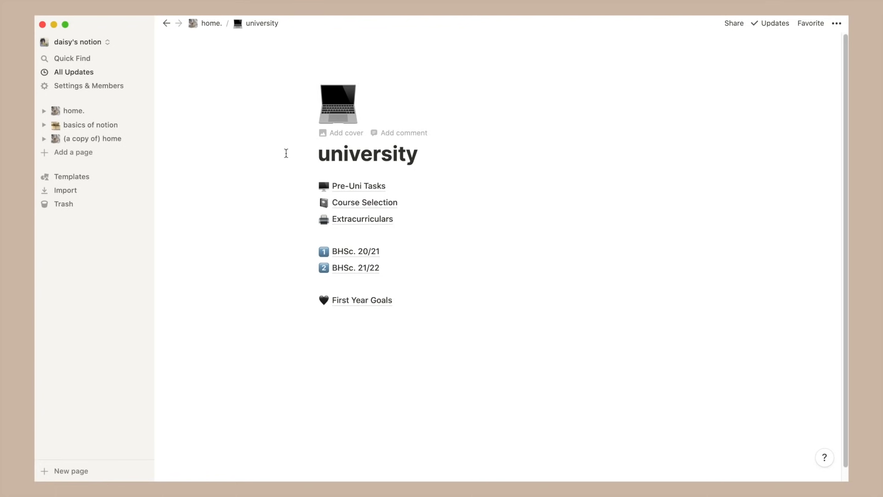
mouse_move(333, 190)
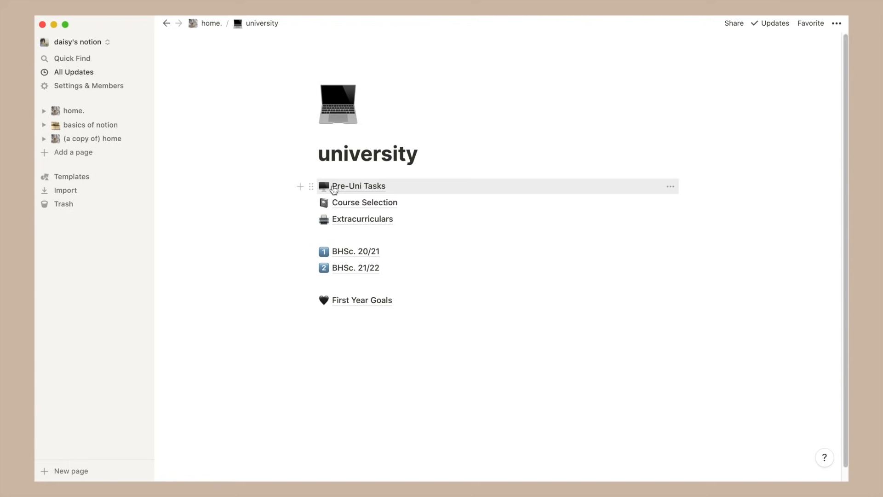
Step: View the Pre-Uni Tasks database, scrolling through its dated tasks and status checkboxes
click(358, 186)
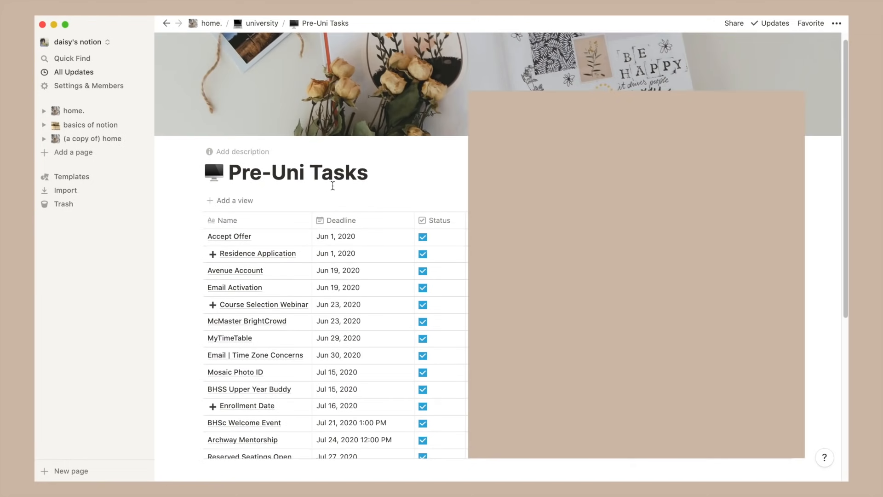
scroll(down, 3)
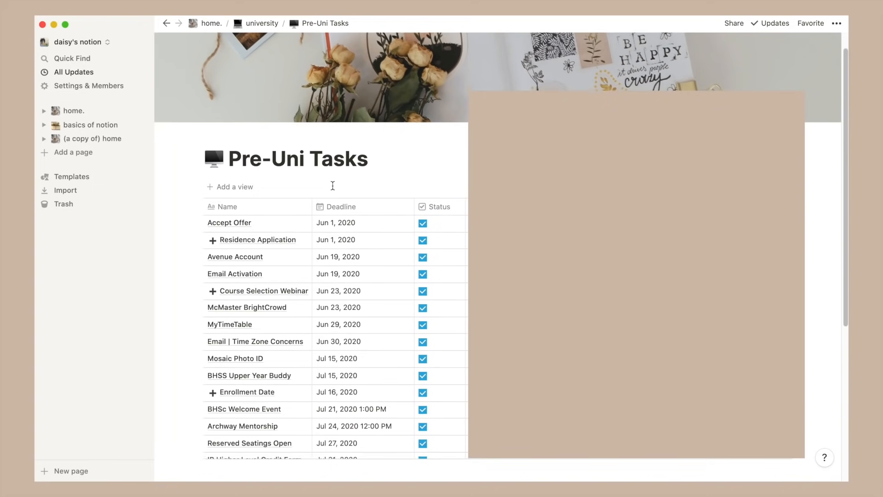
scroll(down, 3)
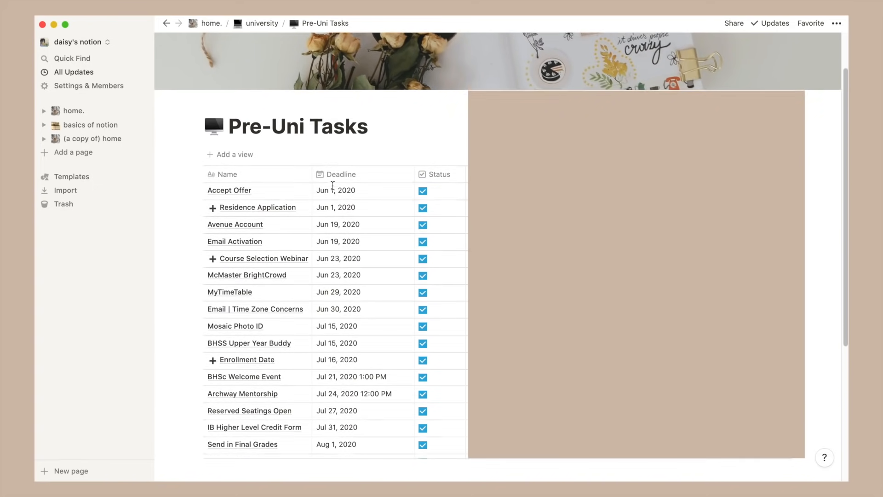
scroll(down, 3)
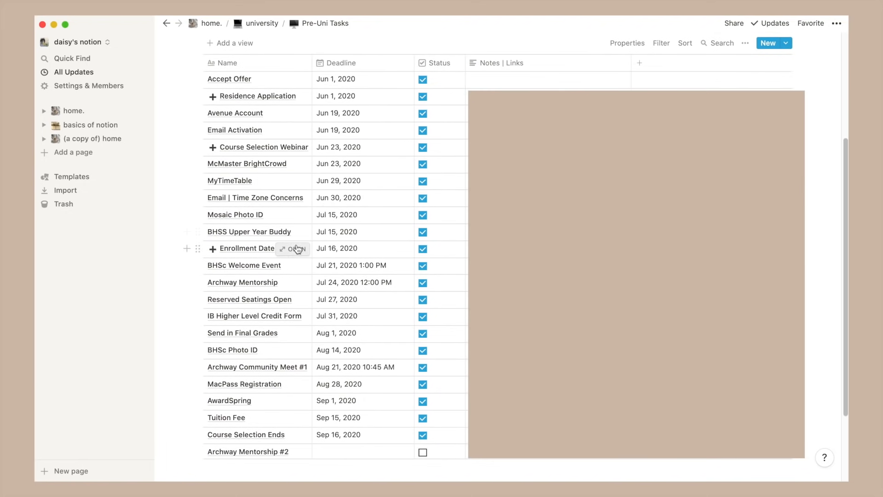
mouse_move(262, 257)
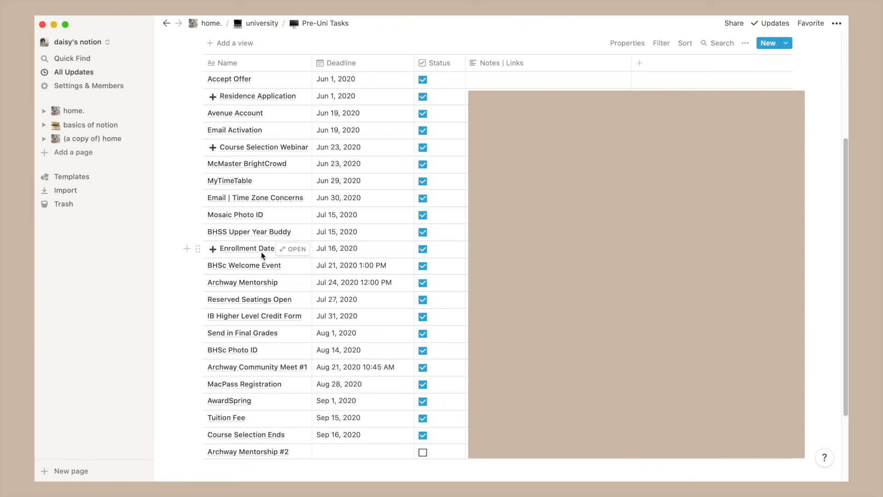
click(292, 249)
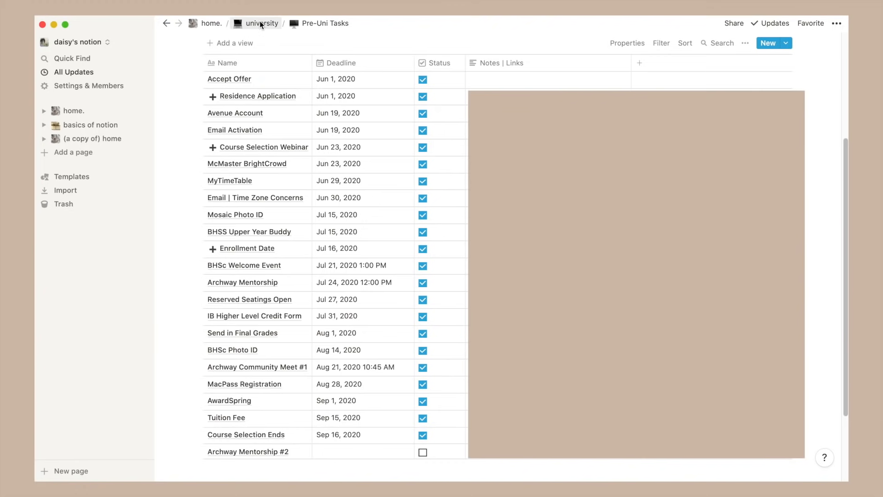
Step: Return to the university page and look through the Course Selection course table
click(262, 147)
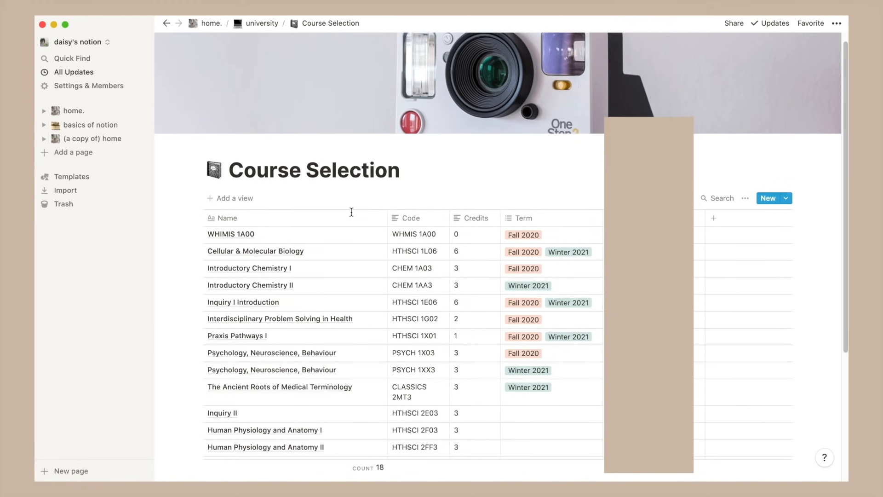
scroll(down, 3)
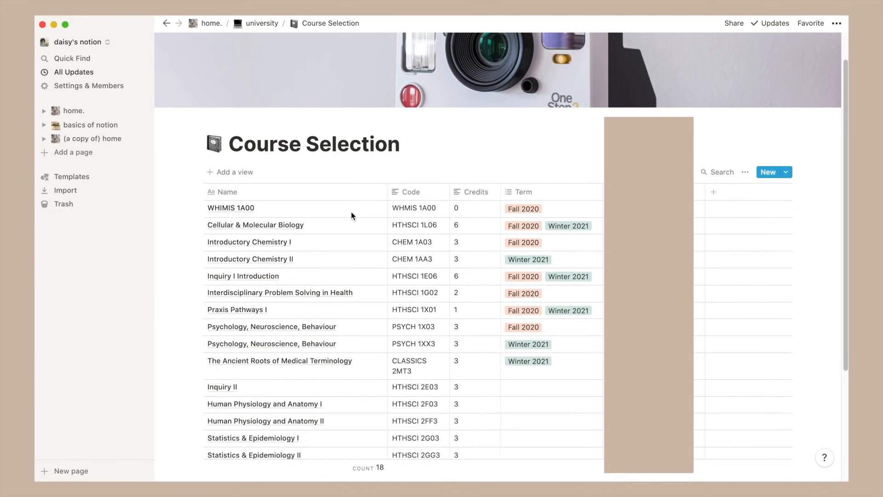
scroll(down, 3)
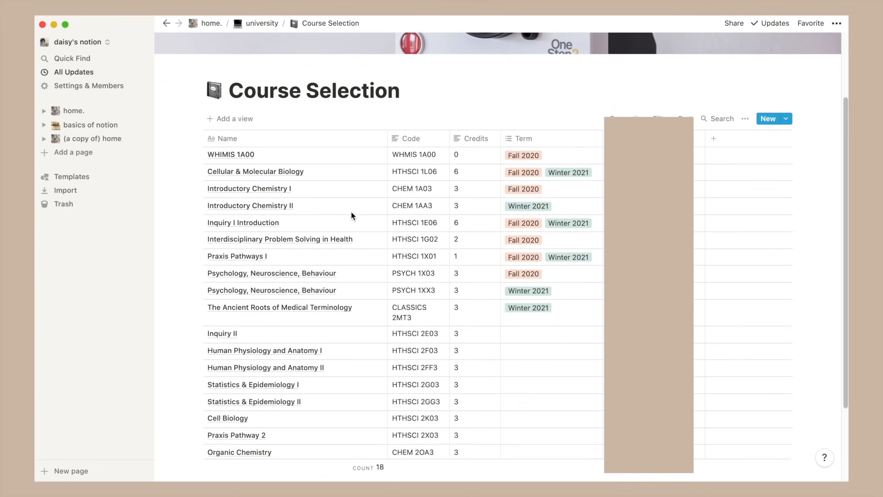
scroll(down, 3)
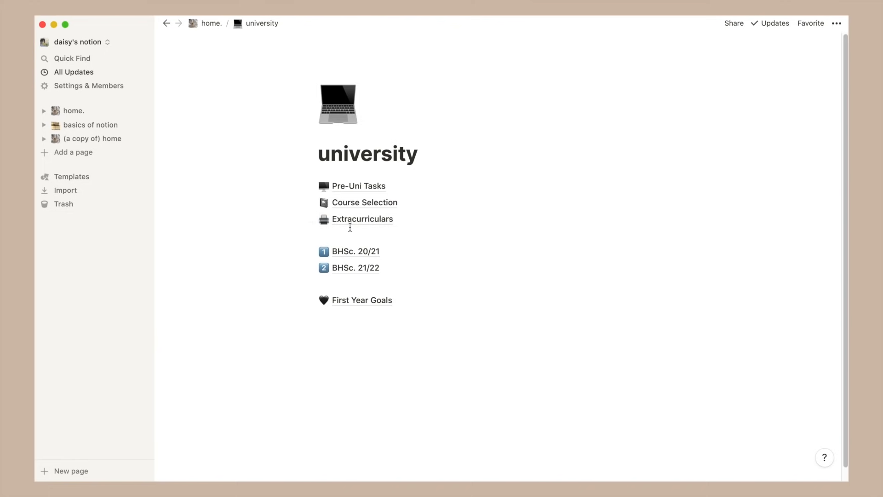
mouse_move(362, 219)
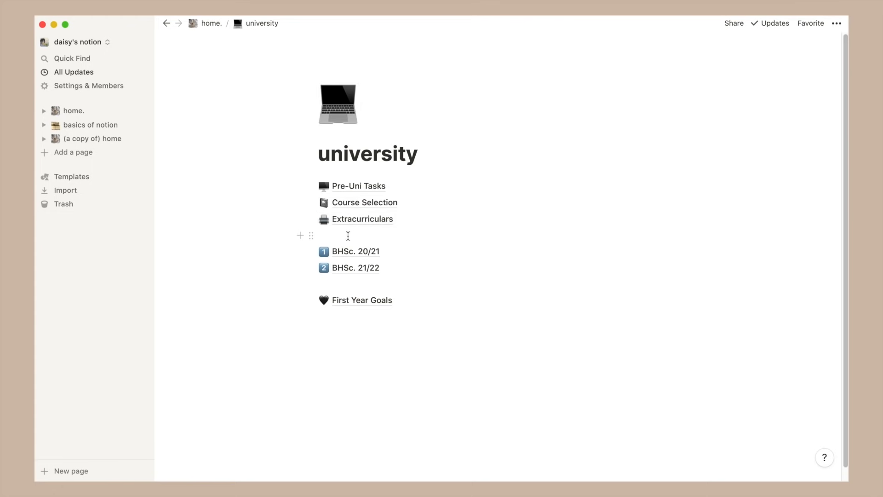
mouse_move(341, 251)
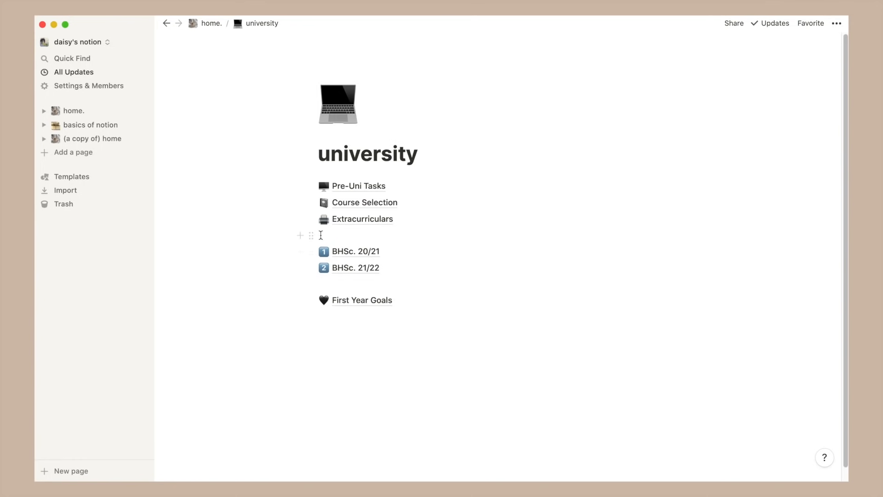
mouse_move(356, 252)
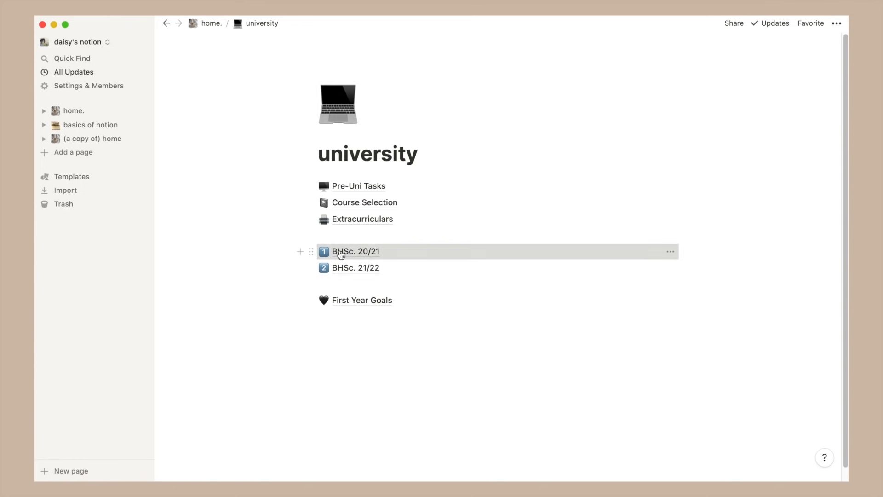
Step: Go to the BHSc. 20/21 year page from the university page
click(356, 251)
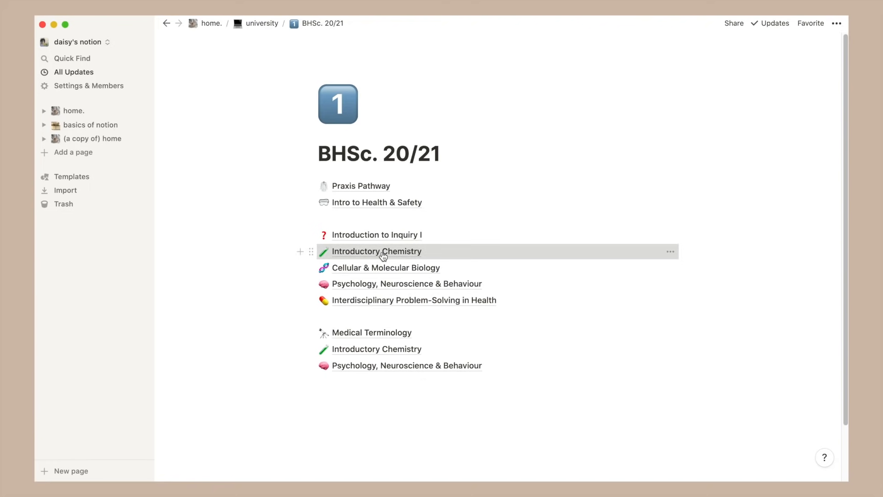
Step: View the Introductory Chemistry page down to its handbooks, Midterm Prep and Course Content table
click(376, 251)
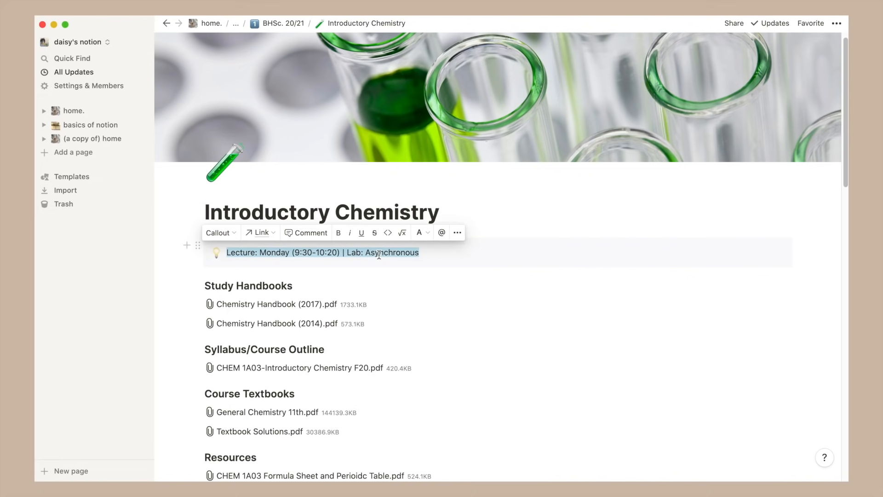
click(430, 258)
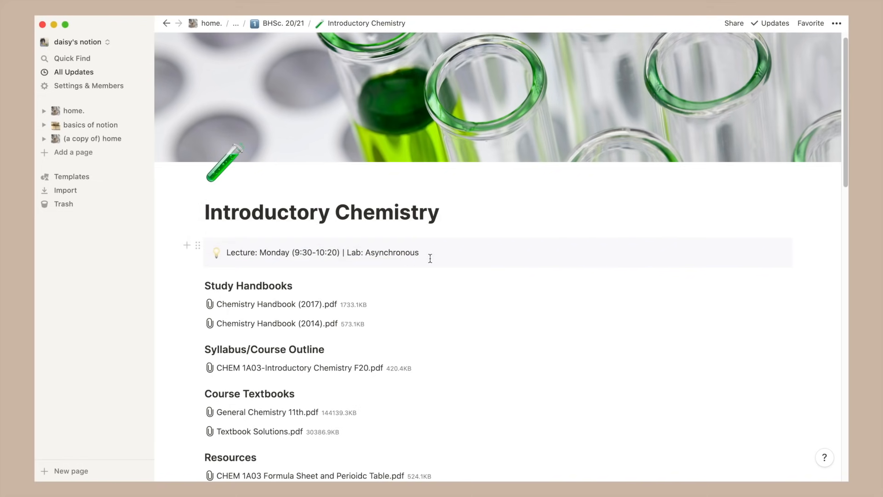
scroll(down, 3)
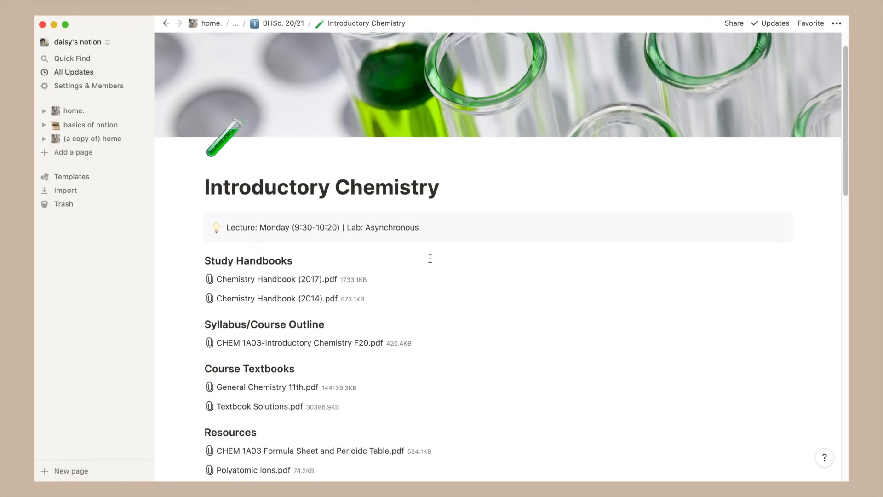
scroll(down, 3)
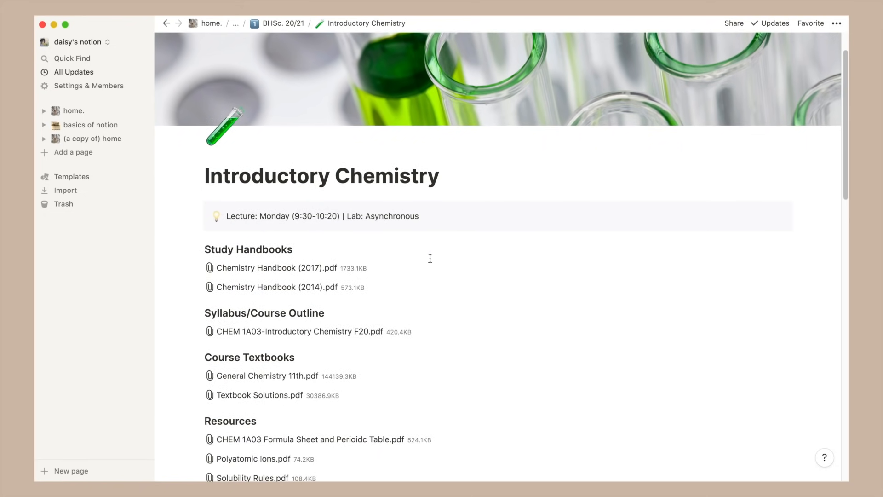
scroll(down, 3)
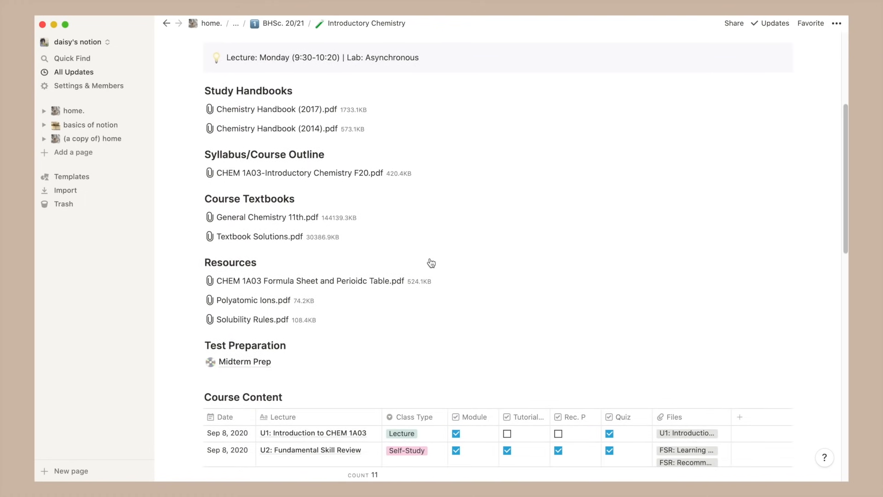
mouse_move(287, 204)
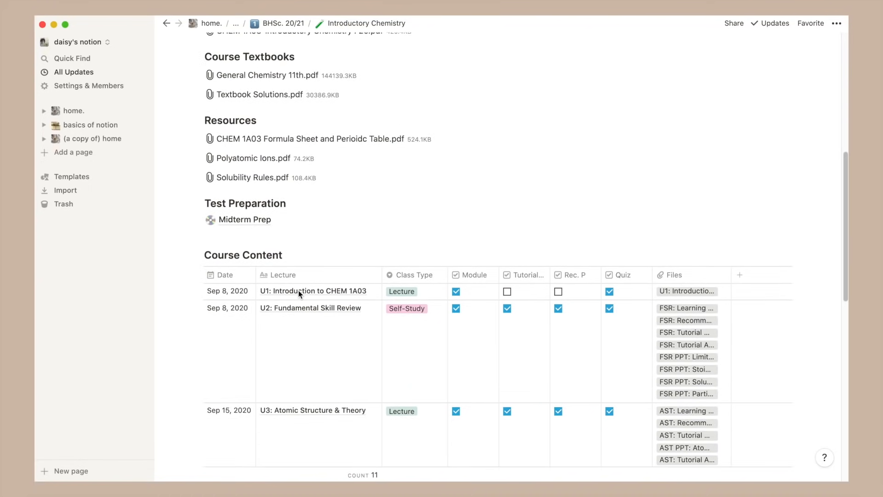
Step: Look through the Course Content lecture table, then return to the BHSc. 20/21 page
scroll(down, 3)
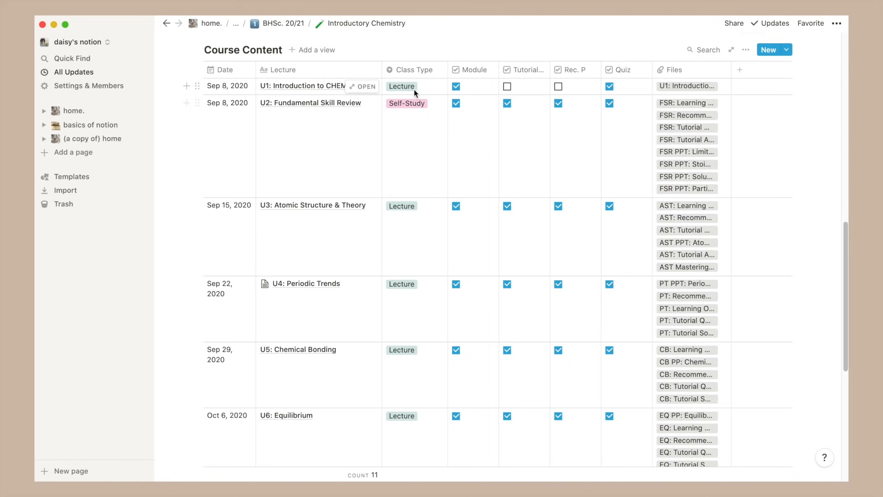
click(402, 86)
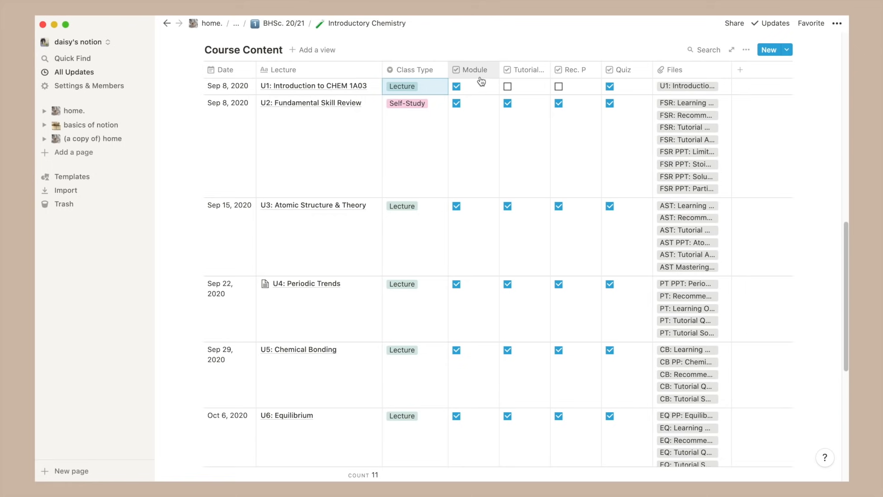
mouse_move(607, 82)
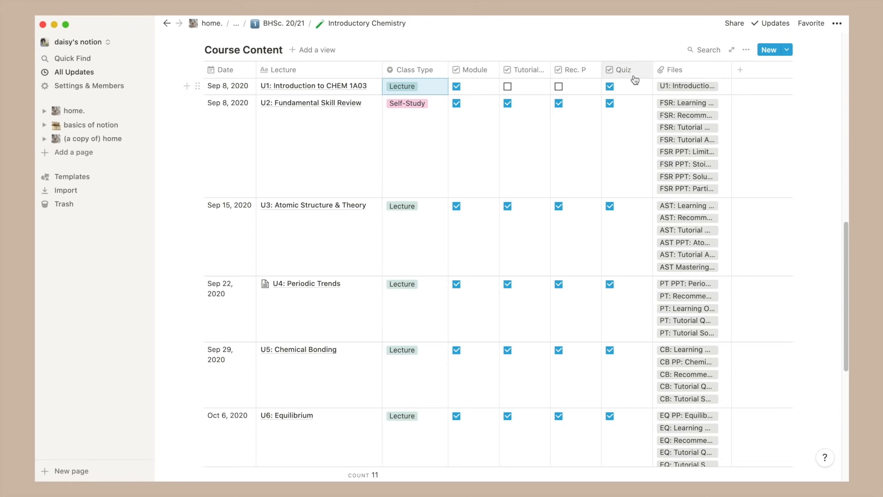
mouse_move(684, 95)
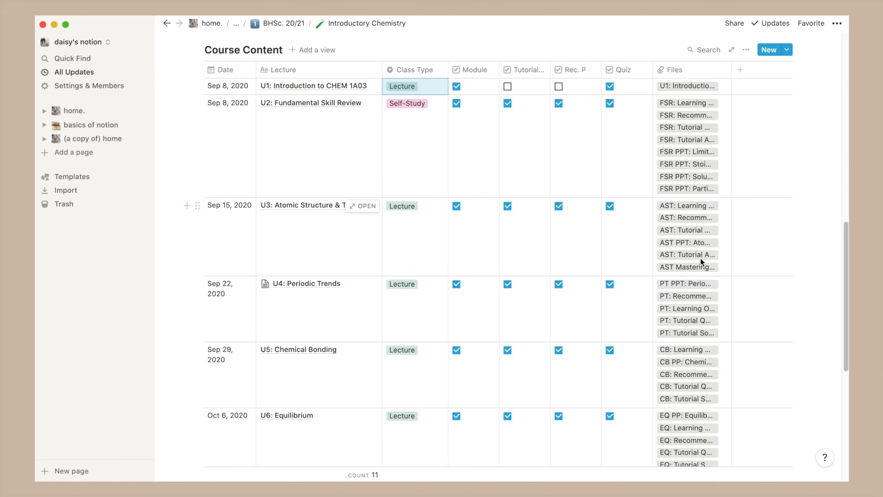
scroll(down, 3)
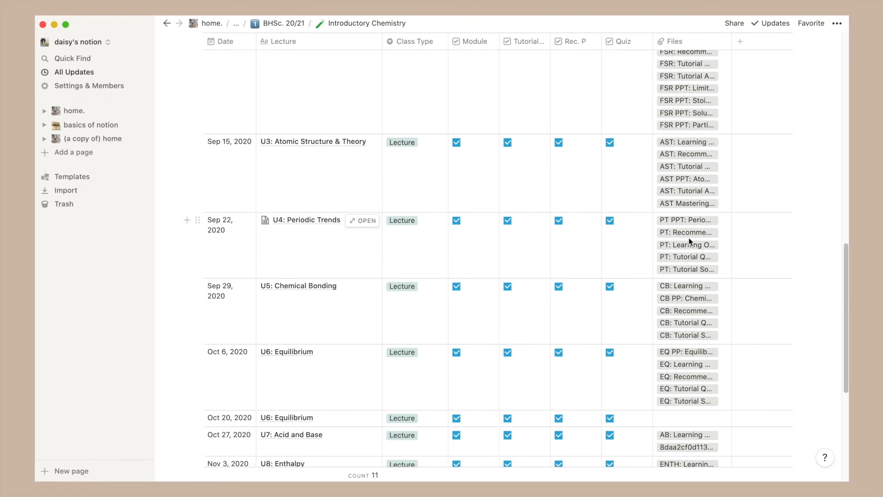
mouse_move(281, 34)
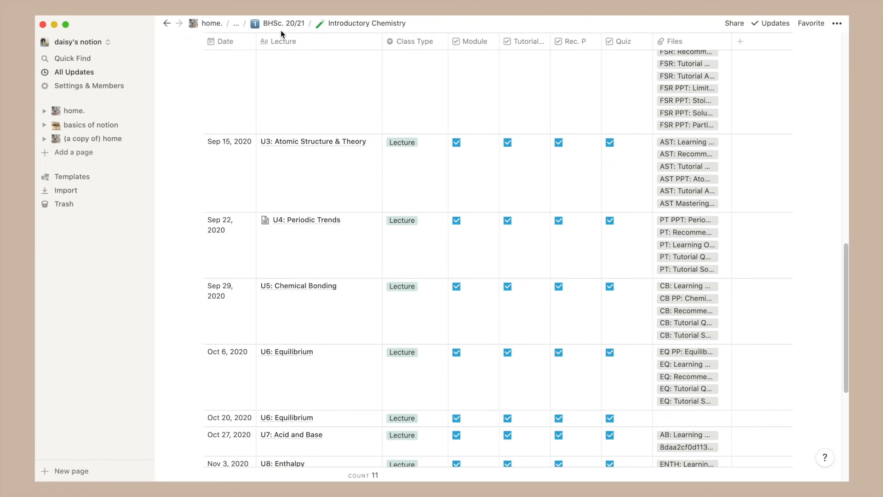
click(288, 23)
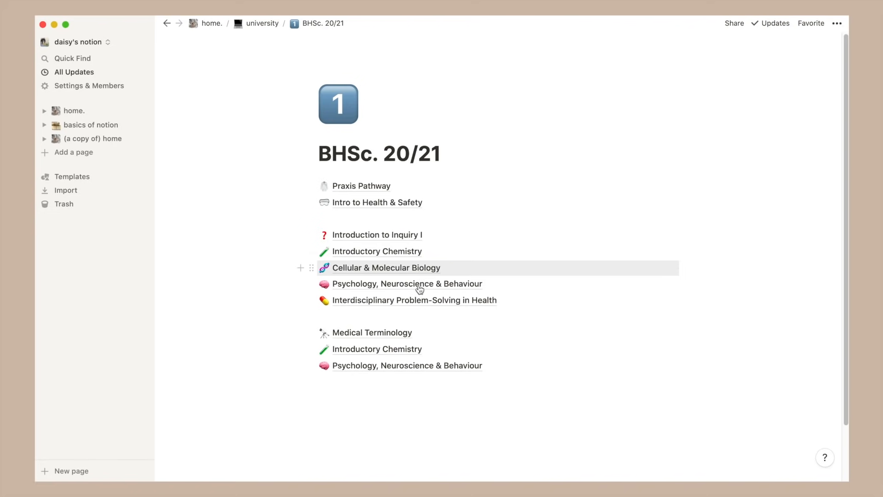
Step: View Interdisciplinary Problem-Solving in Health, then navigate back up to the university page
click(414, 300)
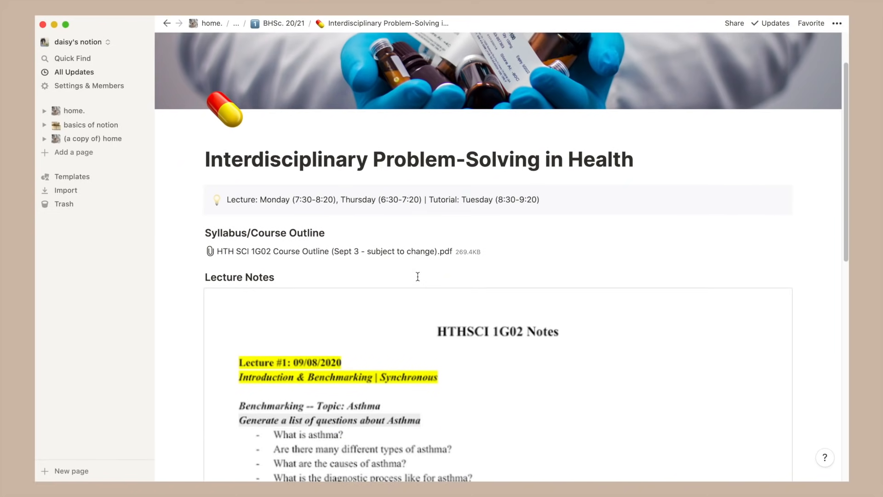
scroll(down, 3)
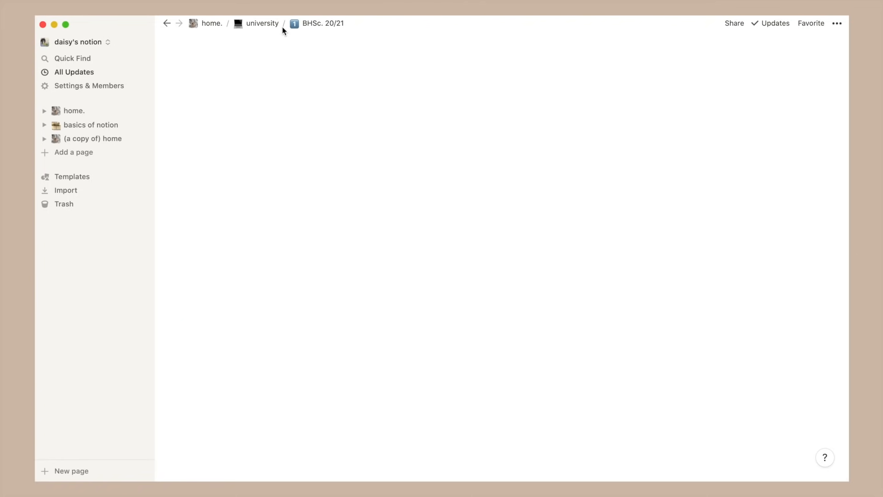
click(322, 23)
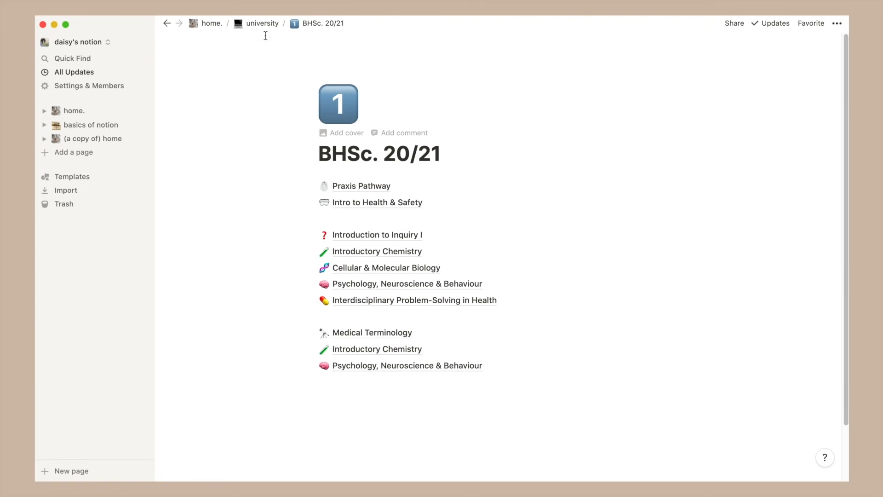
click(262, 23)
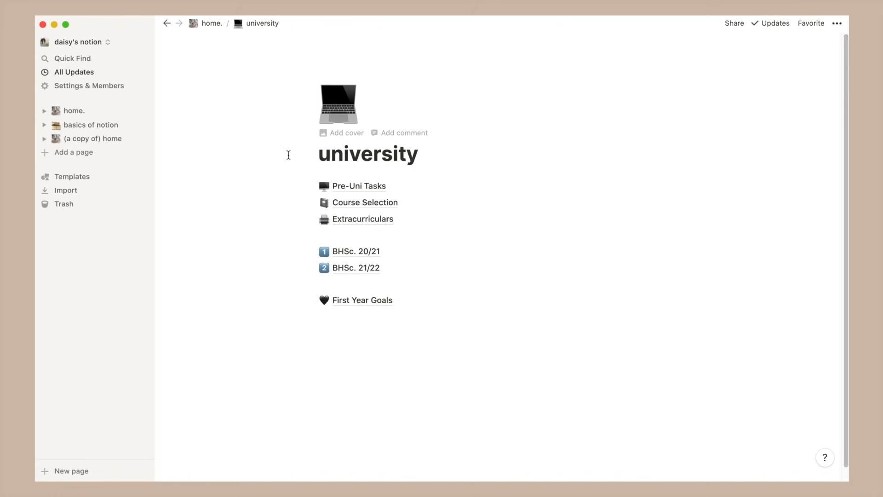
mouse_move(390, 321)
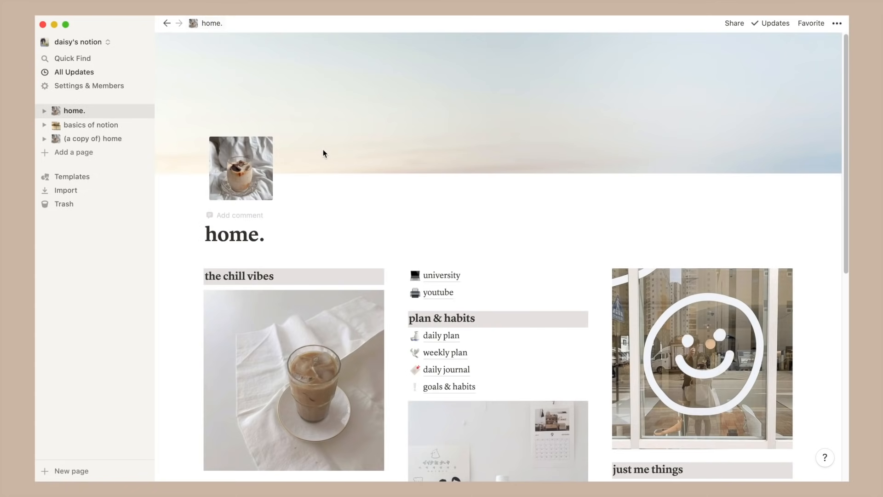
Step: Scroll down the home dashboard to its plan & habits, reflections and playlist sections
scroll(down, 3)
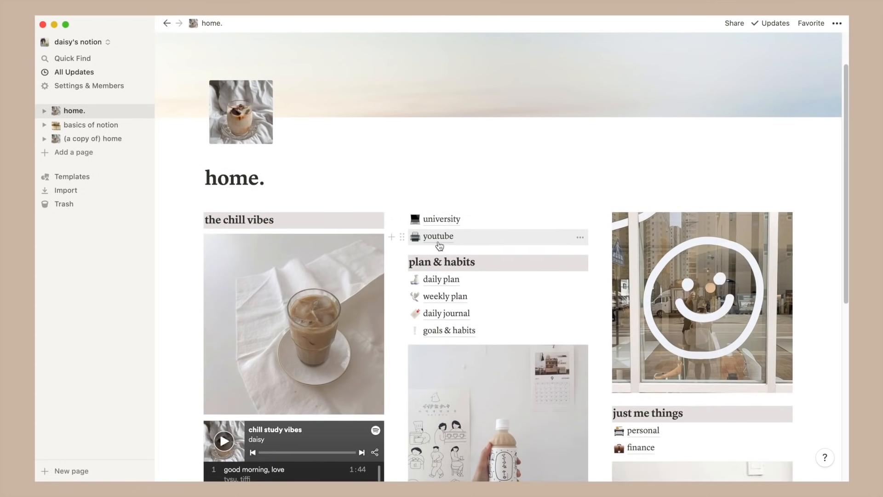
scroll(down, 3)
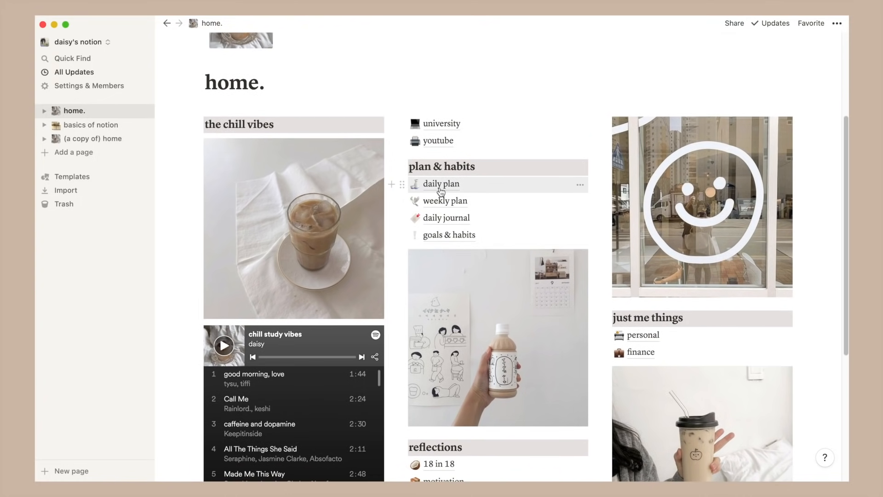
Step: In the daily plan, add the task 'ask exec to post intro' and move it with family time into Done
click(440, 184)
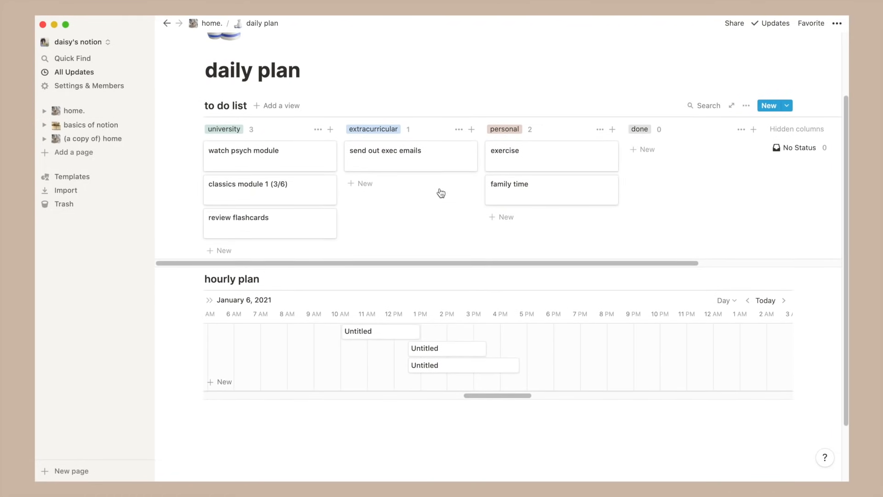
text(ask exec to p)
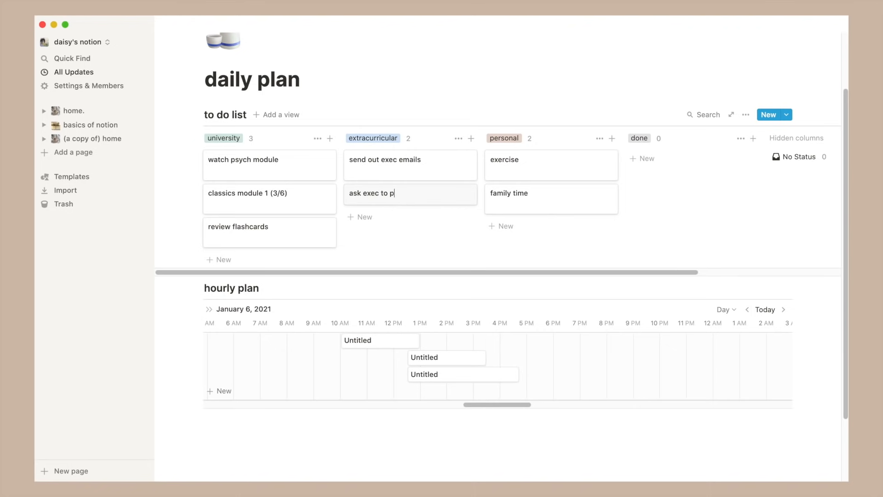
text(ost intro)
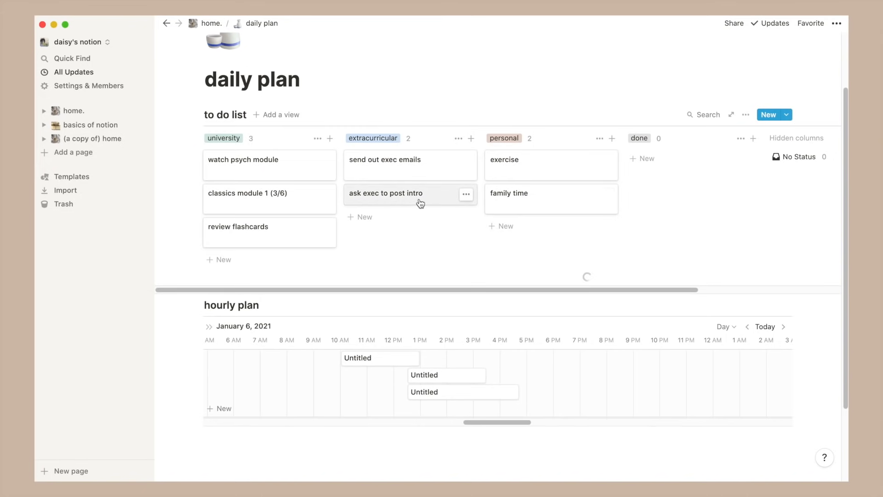
drag(401, 193, 693, 160)
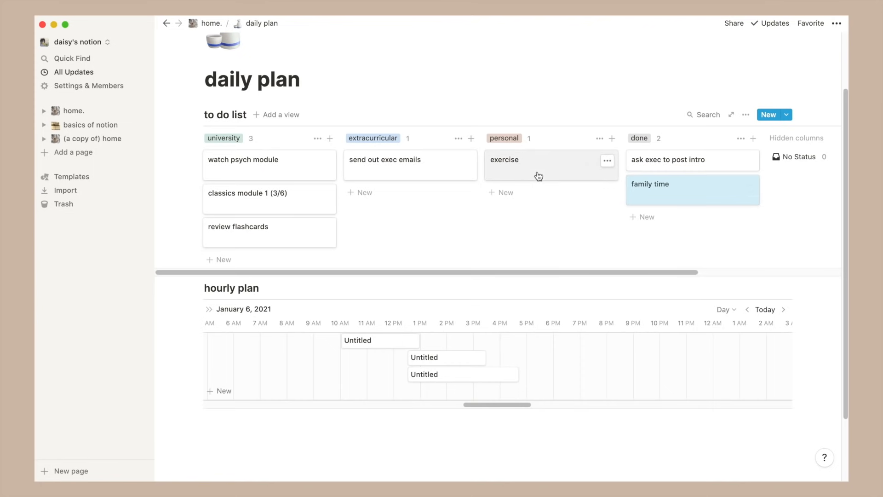
drag(538, 164, 693, 223)
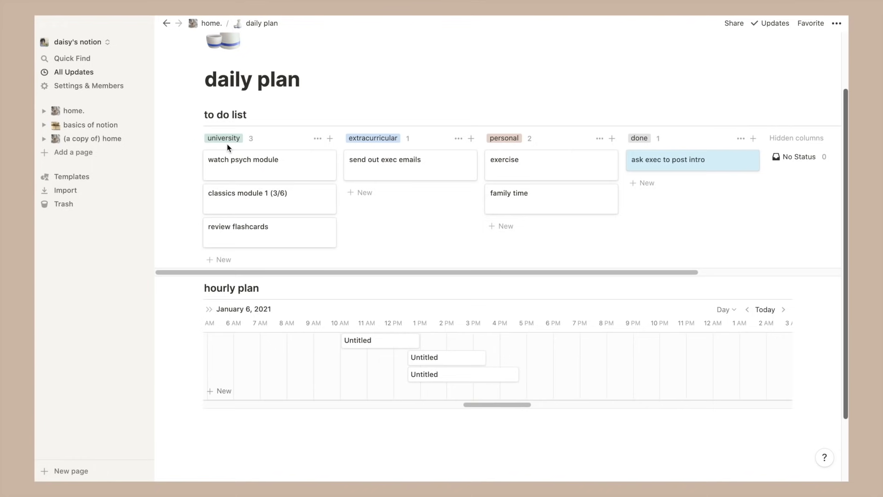
mouse_move(518, 155)
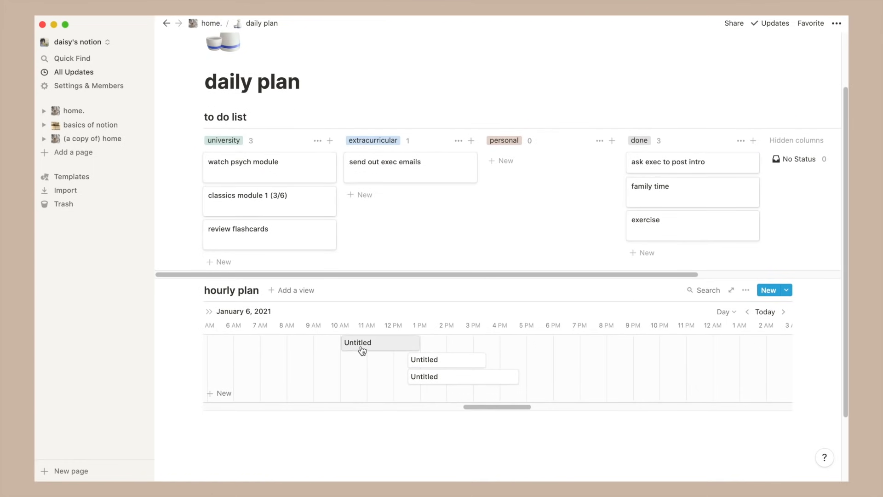
Step: Fill the 10 AM hourly plan block with 'watch module'
click(361, 343)
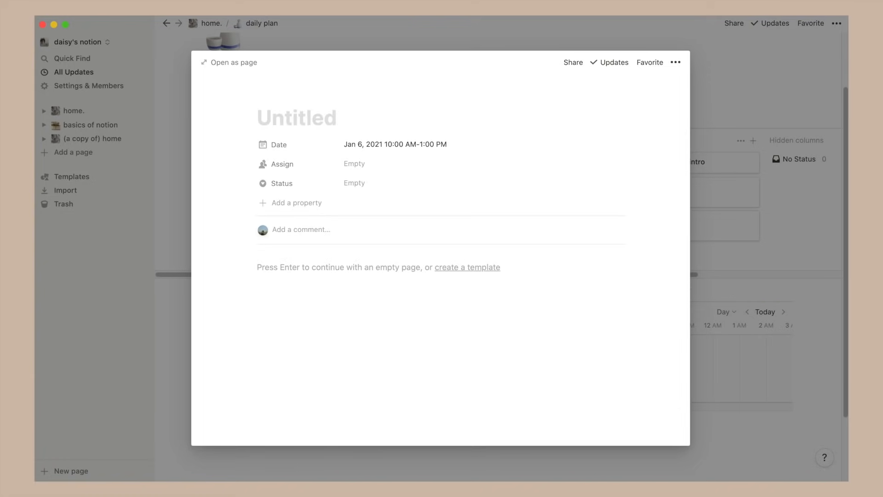
text(watch module)
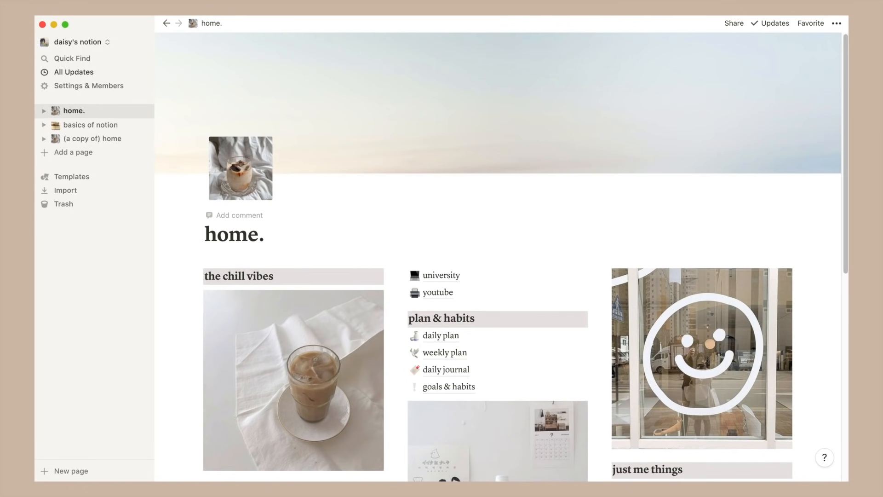
Step: Navigate from home into the weekly plan's Weekly Plan Template and look through it
scroll(down, 3)
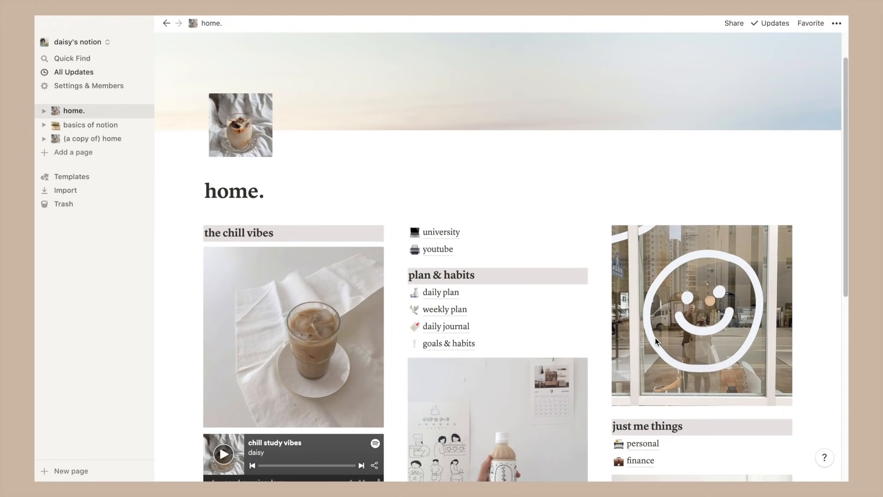
click(446, 309)
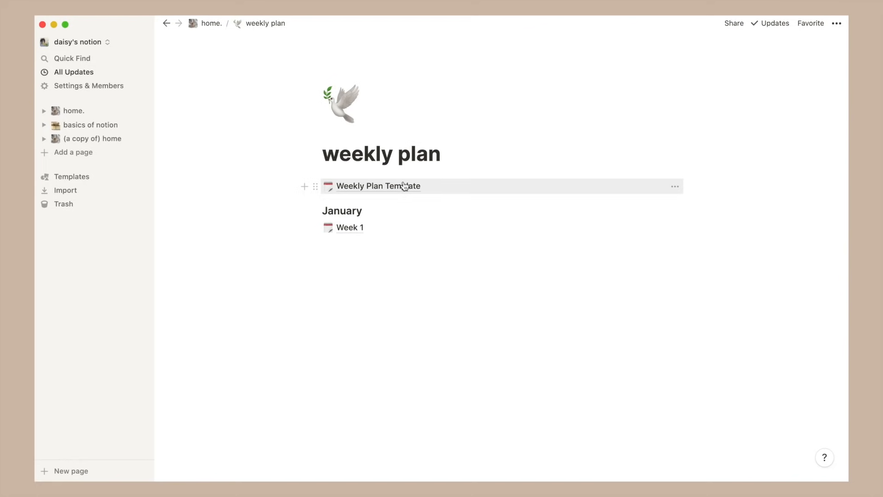
click(377, 186)
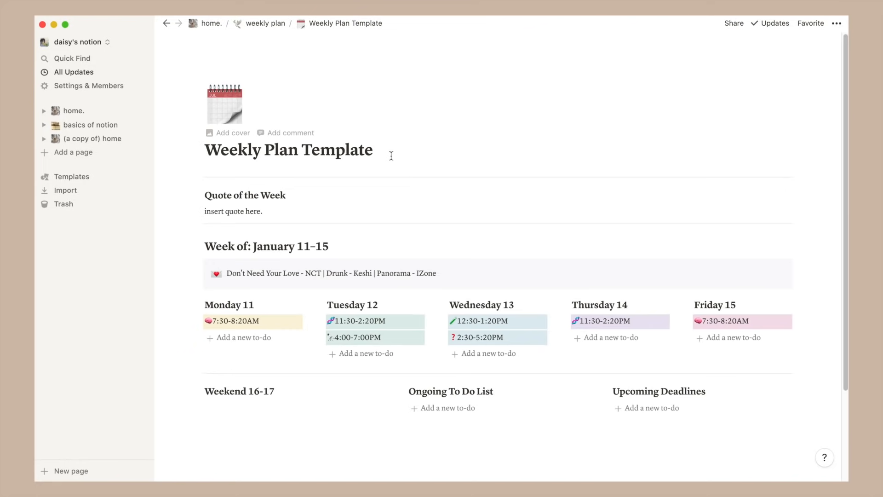
double_click(245, 195)
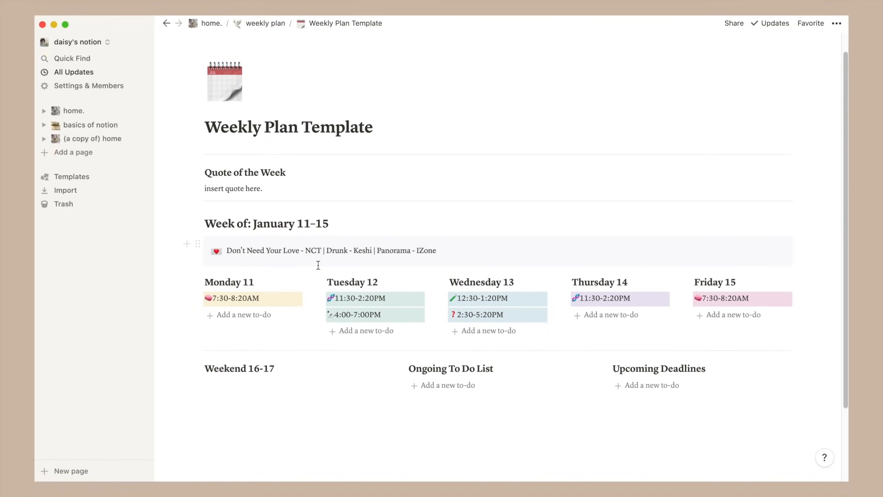
scroll(down, 3)
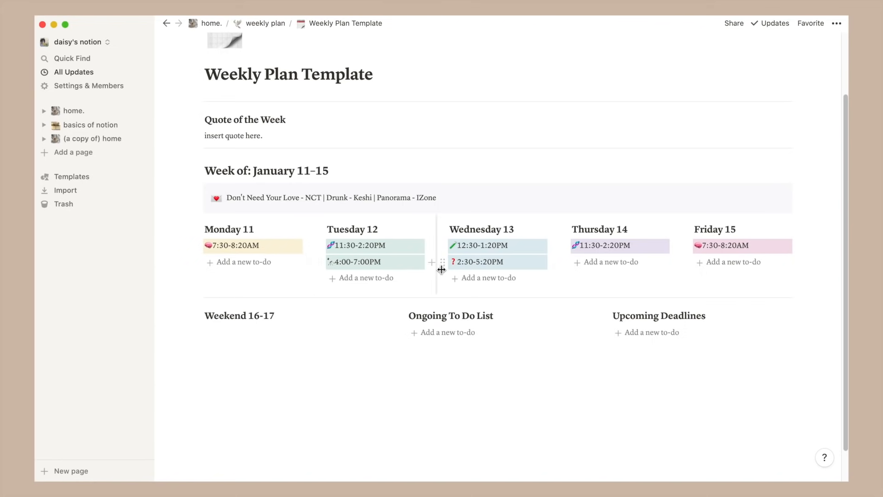
mouse_move(762, 252)
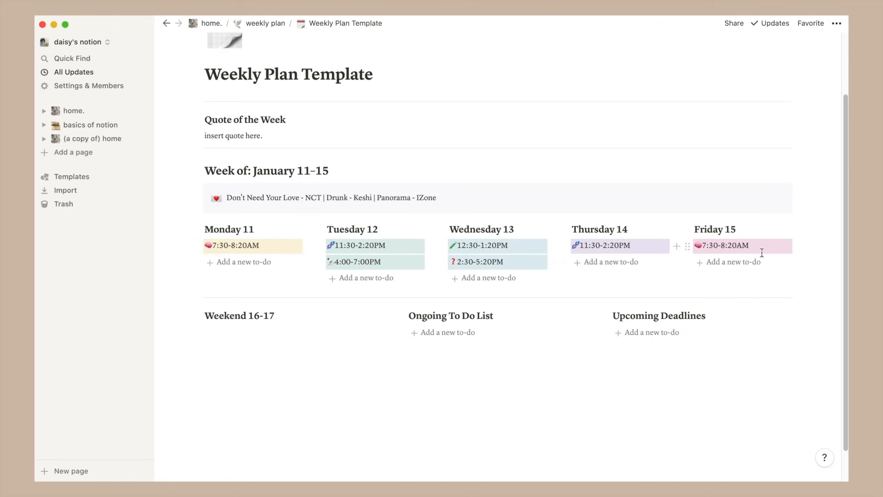
mouse_move(240, 262)
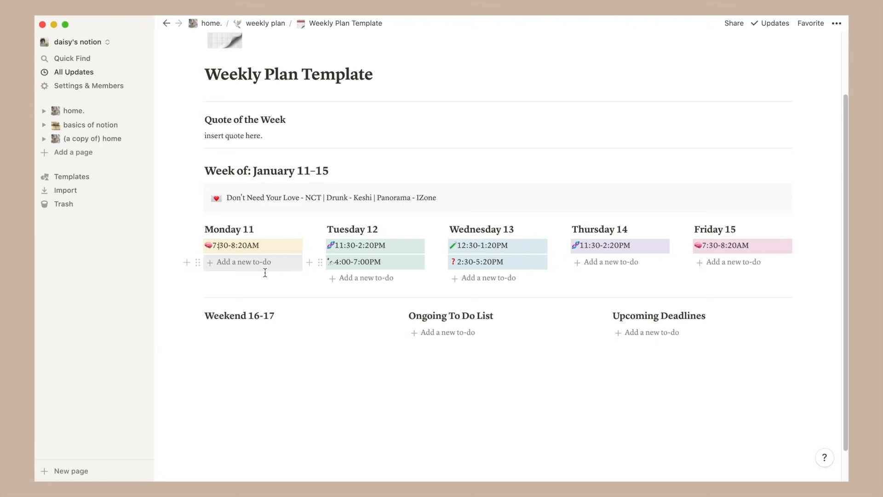
mouse_move(233, 266)
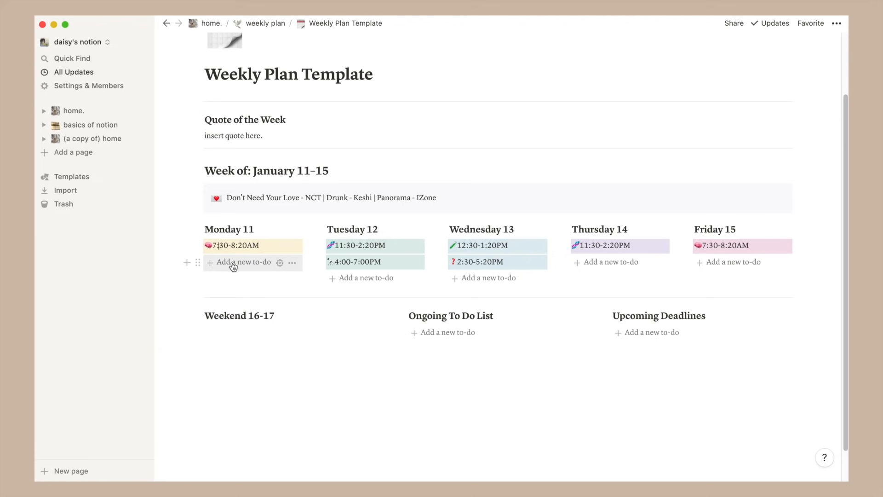
Step: Add to-dos under Monday 11, Ongoing To Do List and Upcoming Deadlines, check one under Tuesday 12, and return to weekly plan
click(242, 261)
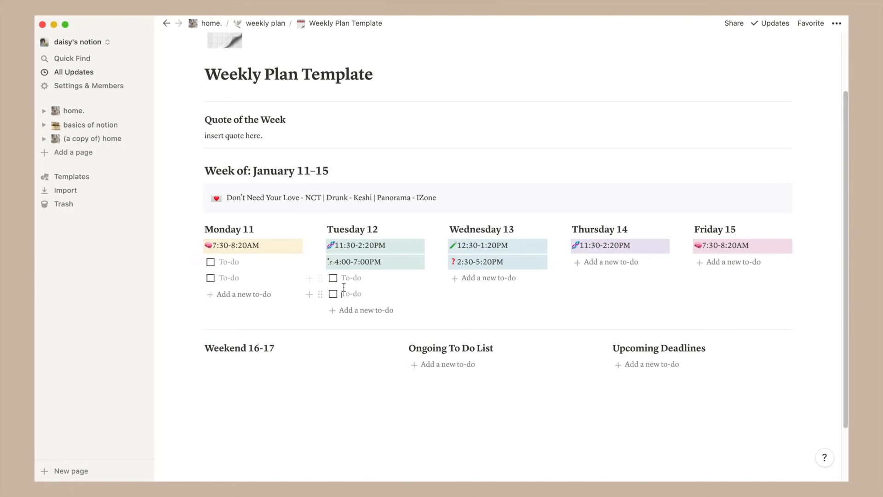
click(333, 293)
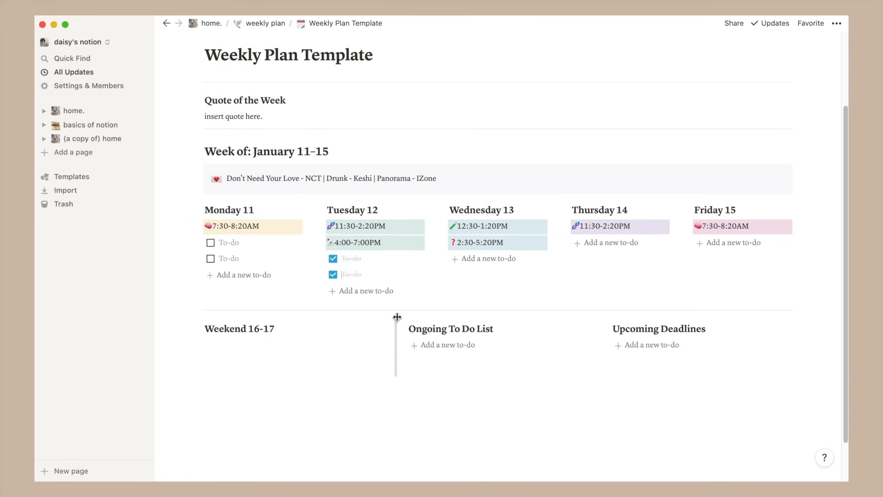
triple_click(240, 328)
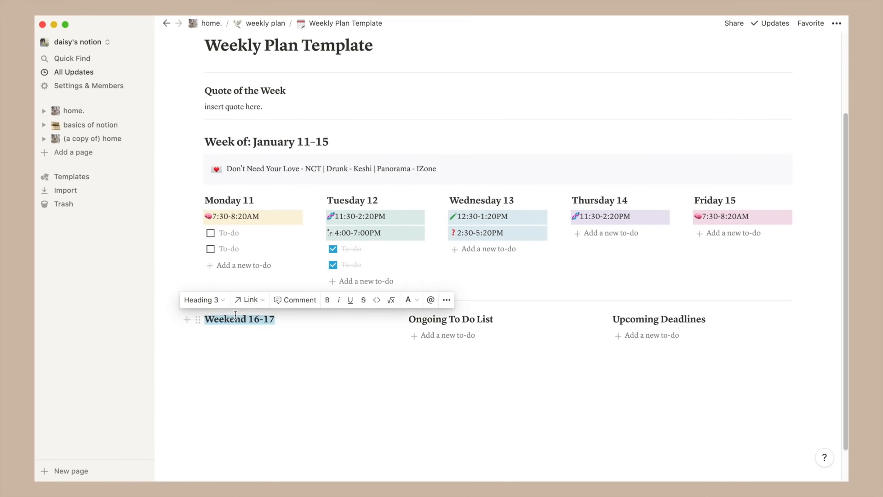
click(448, 335)
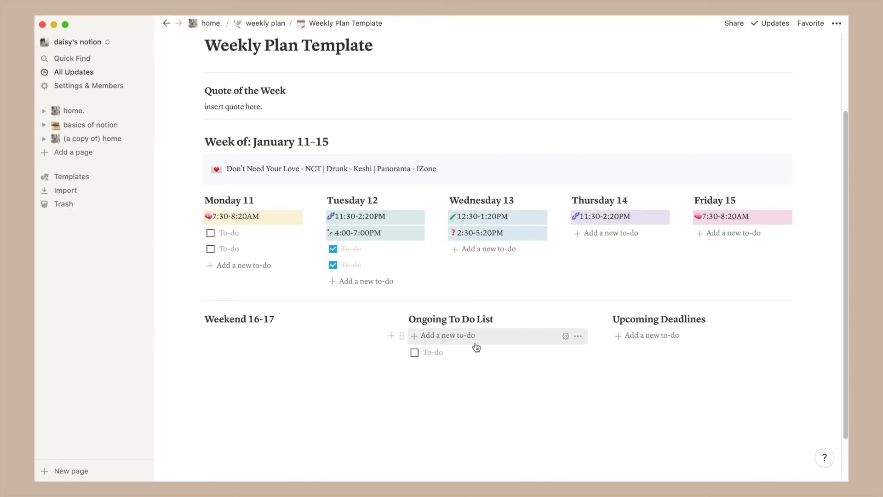
mouse_move(644, 343)
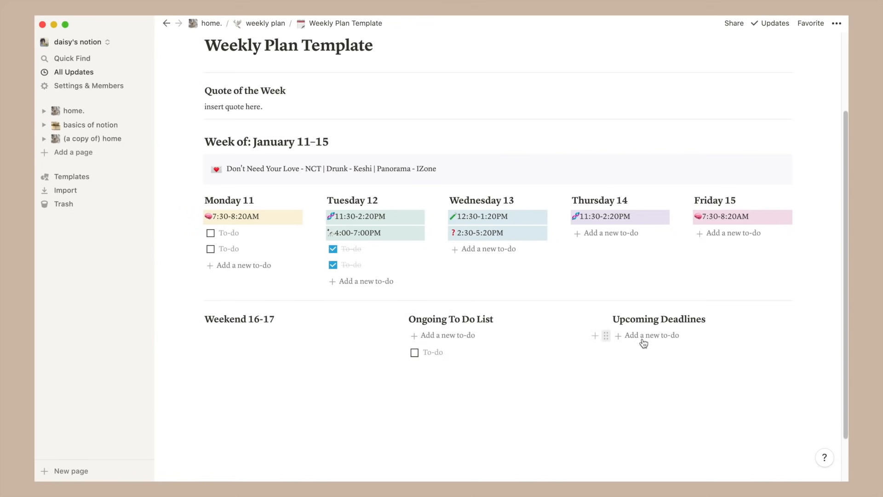
click(648, 335)
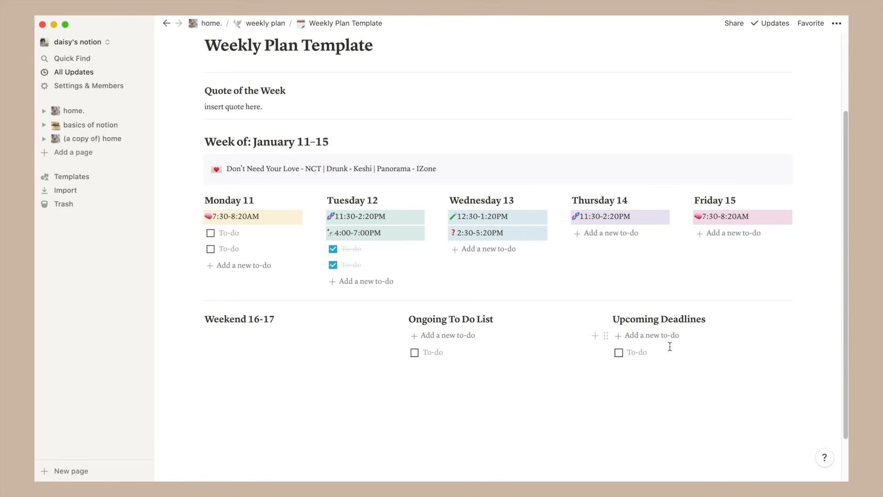
click(265, 23)
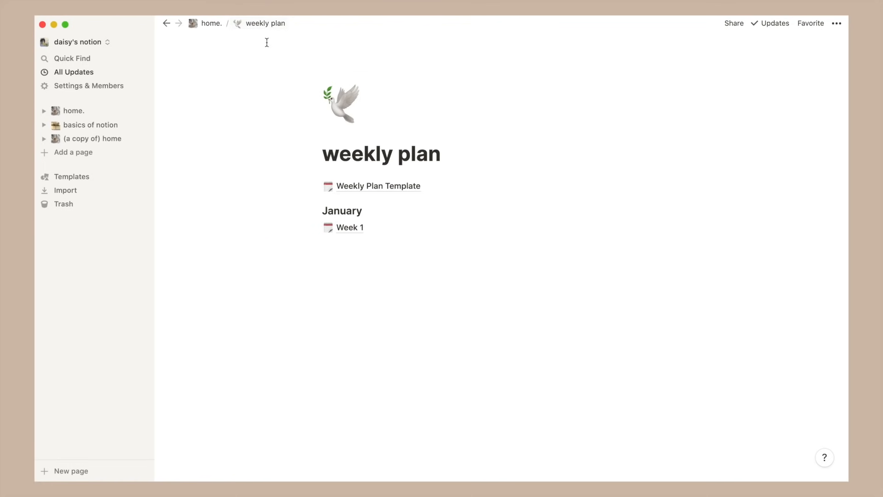
mouse_move(319, 191)
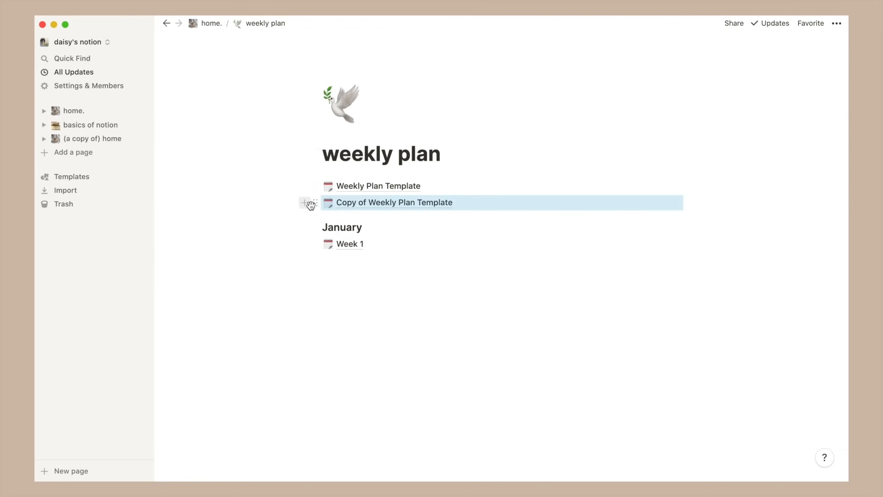
Step: Move the template copy under January below Week 1 as Week 2, then return to the home dashboard
drag(395, 203, 394, 244)
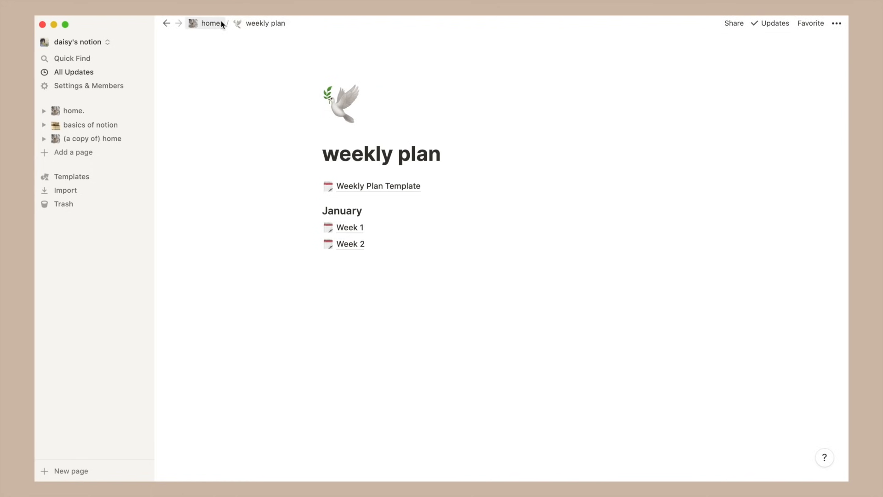
click(212, 23)
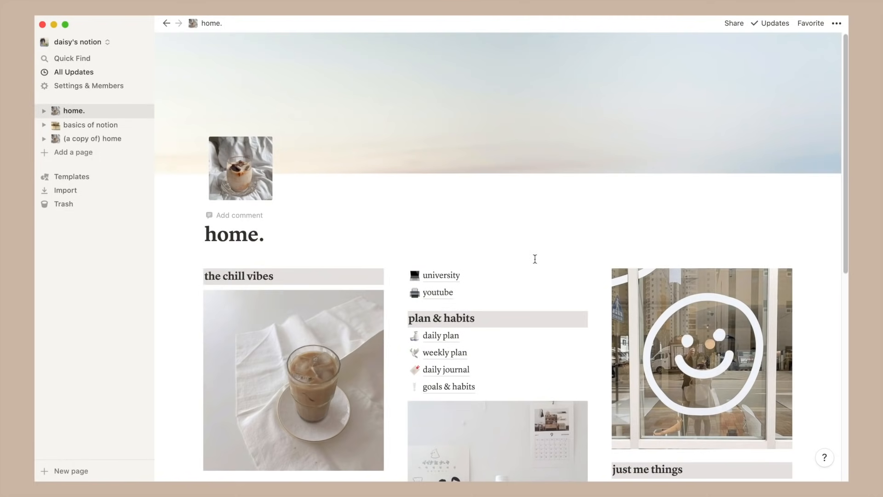
scroll(down, 3)
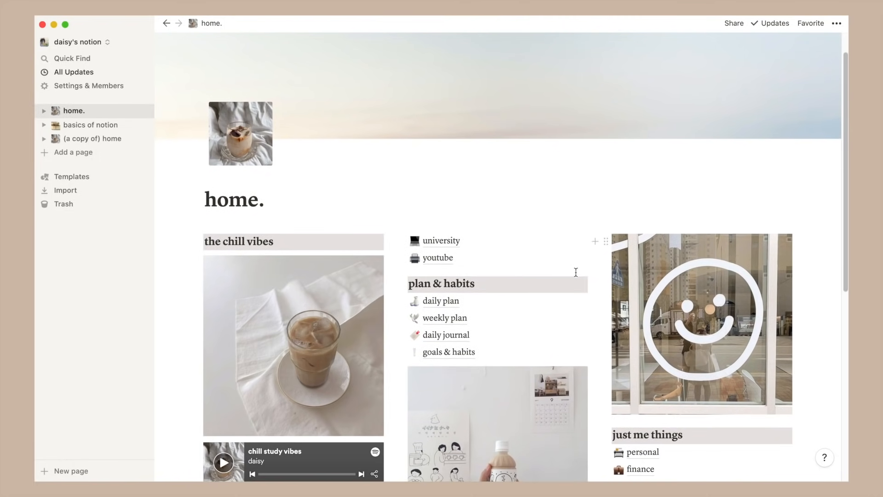
scroll(down, 3)
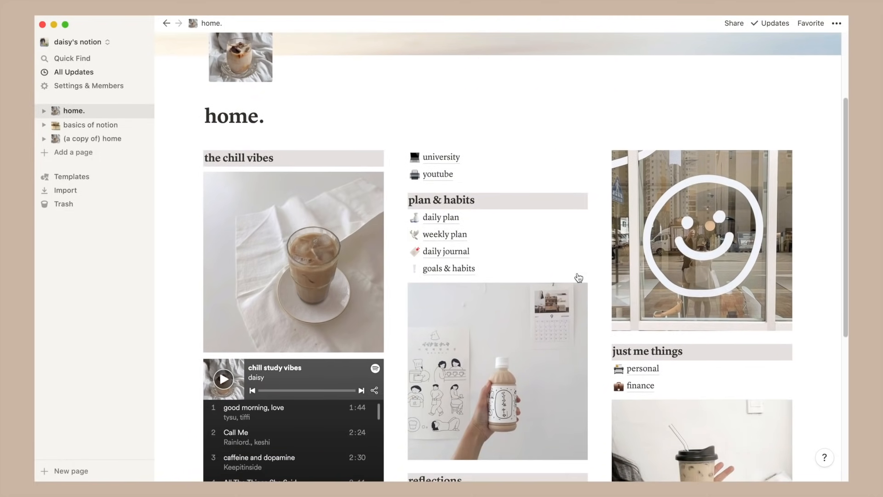
mouse_move(445, 251)
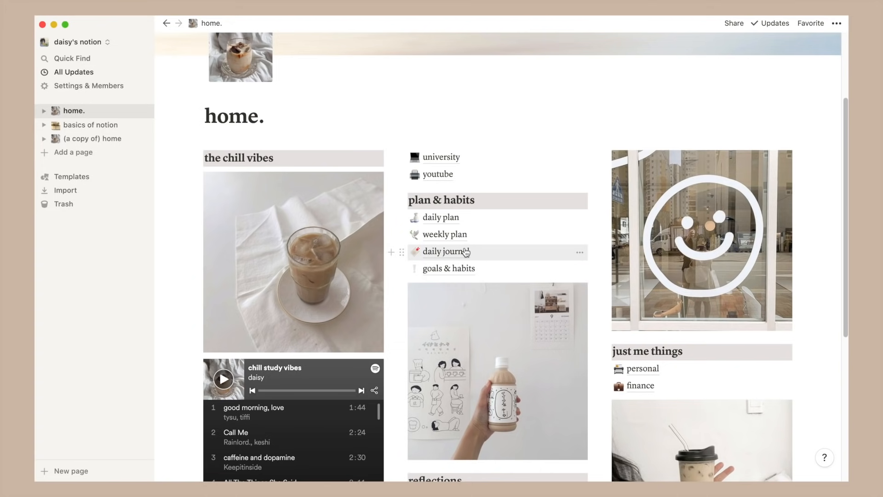
click(445, 252)
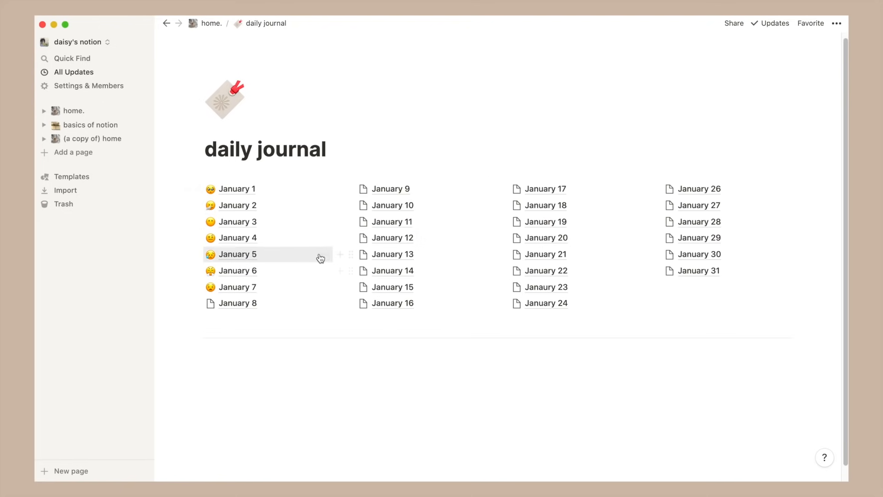
click(237, 188)
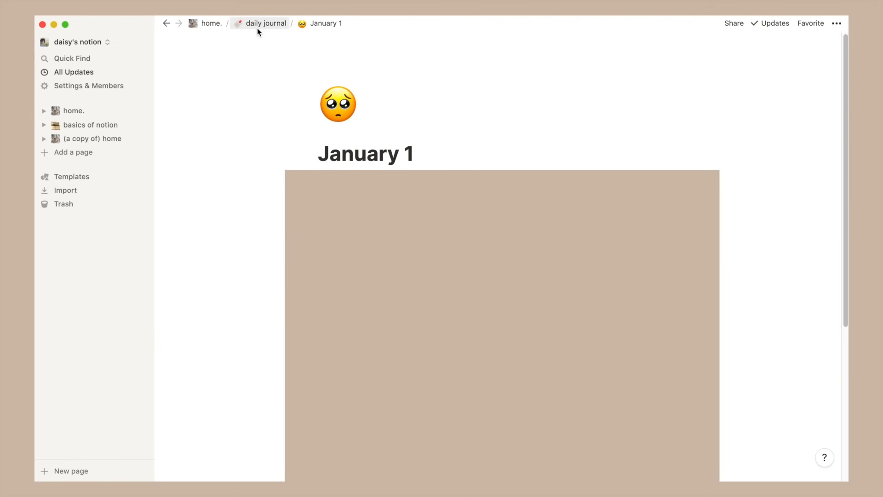
click(265, 23)
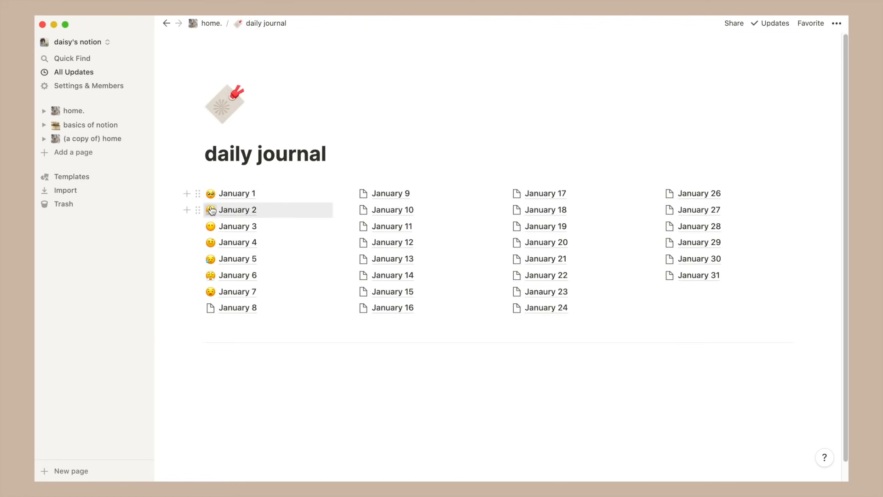
mouse_move(211, 242)
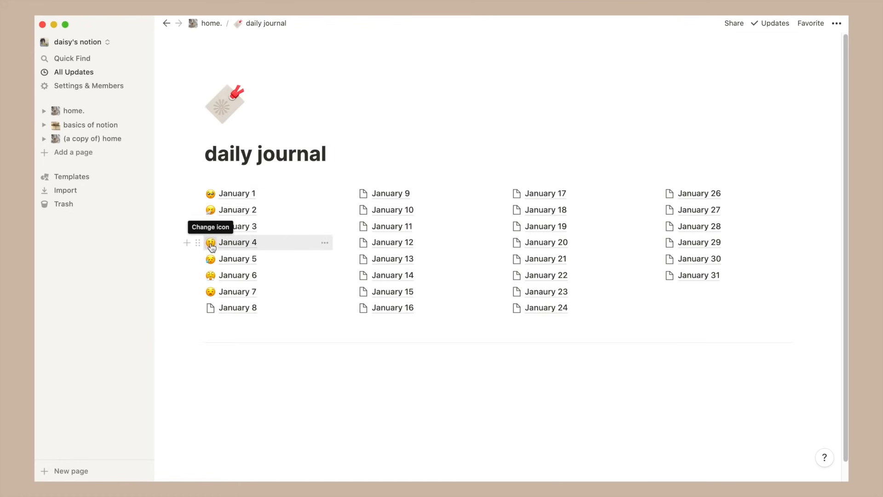
mouse_move(212, 296)
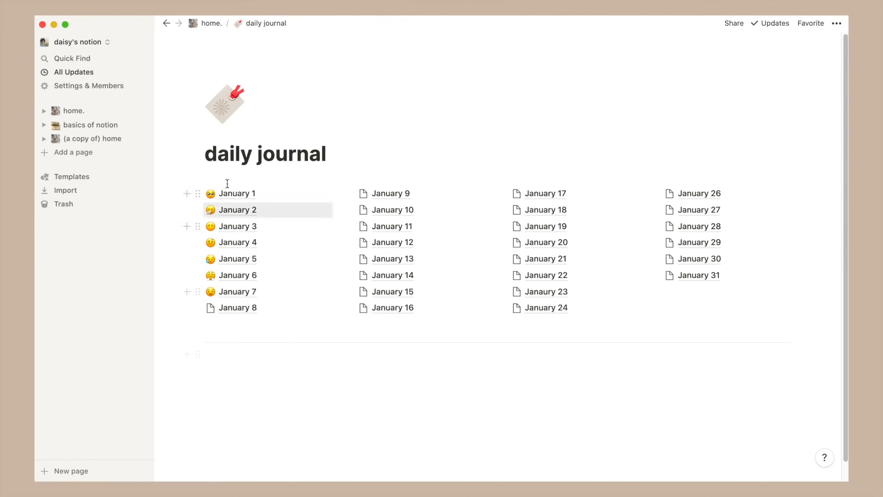
mouse_move(236, 193)
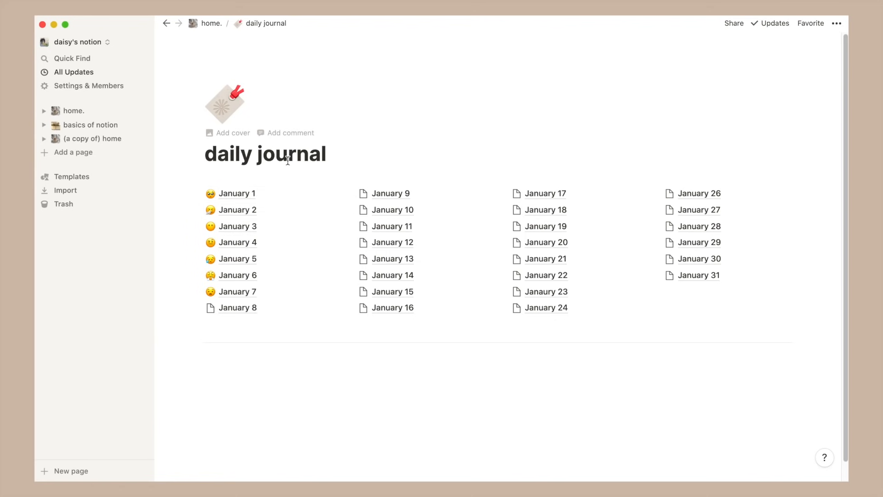
mouse_move(223, 35)
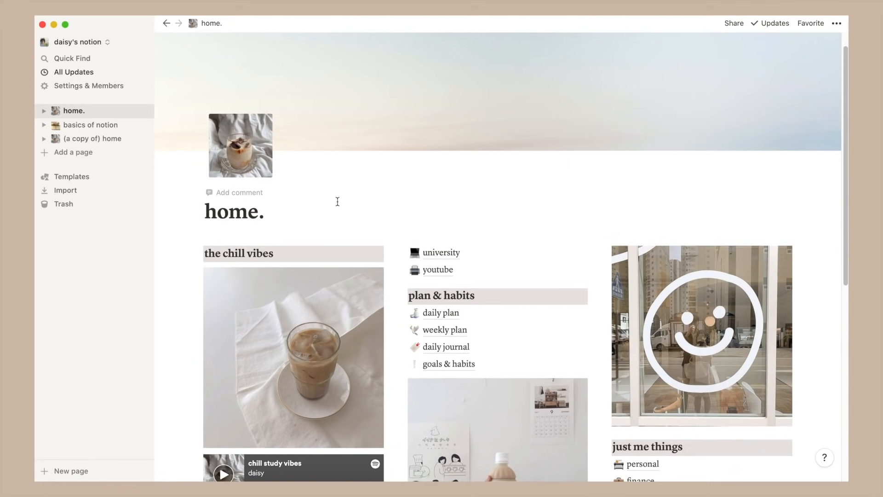
Step: Scroll through the whole home dashboard from top to bottom
scroll(down, 3)
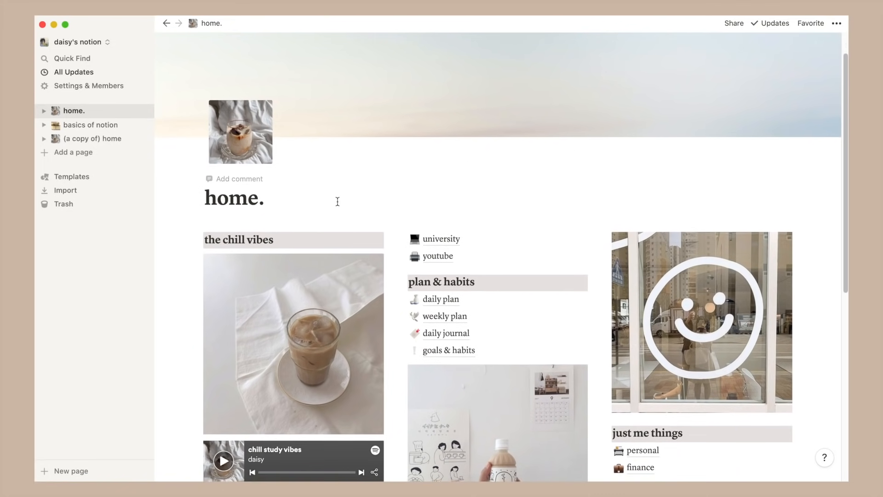
scroll(down, 3)
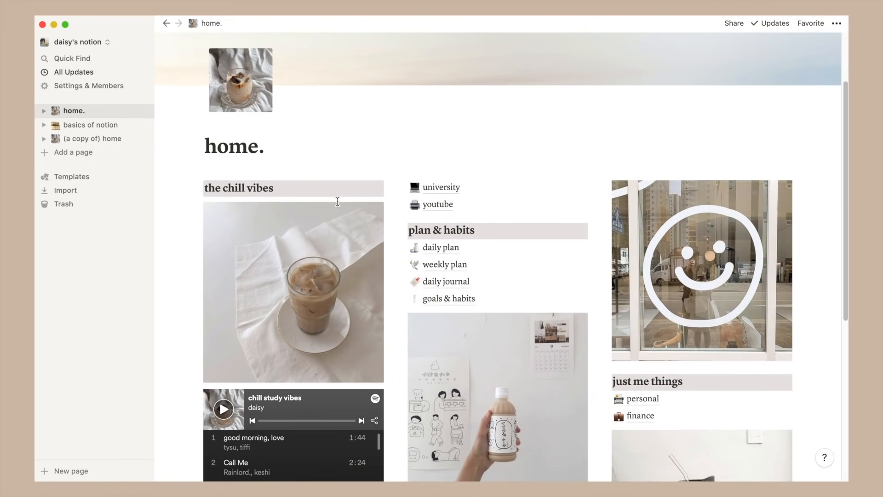
scroll(down, 3)
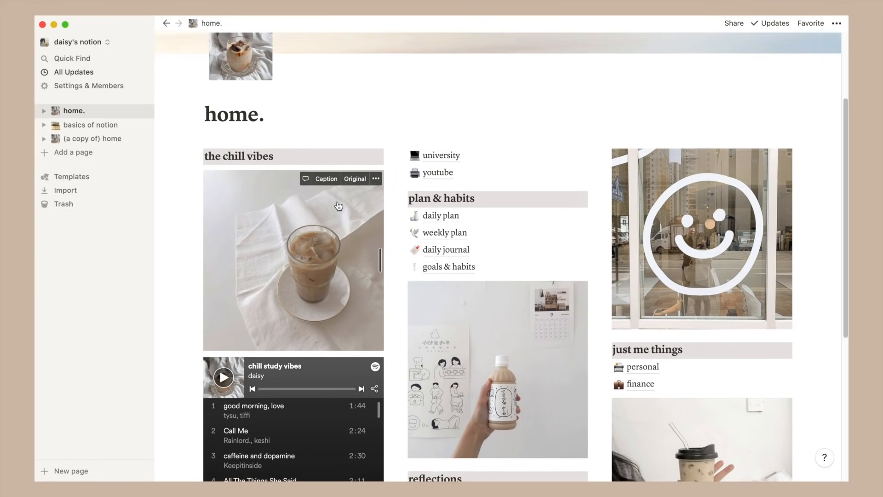
scroll(down, 3)
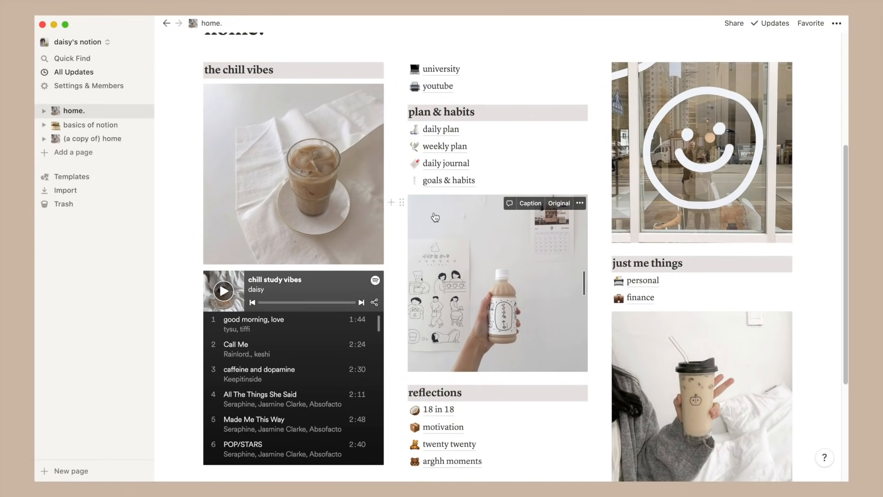
scroll(down, 3)
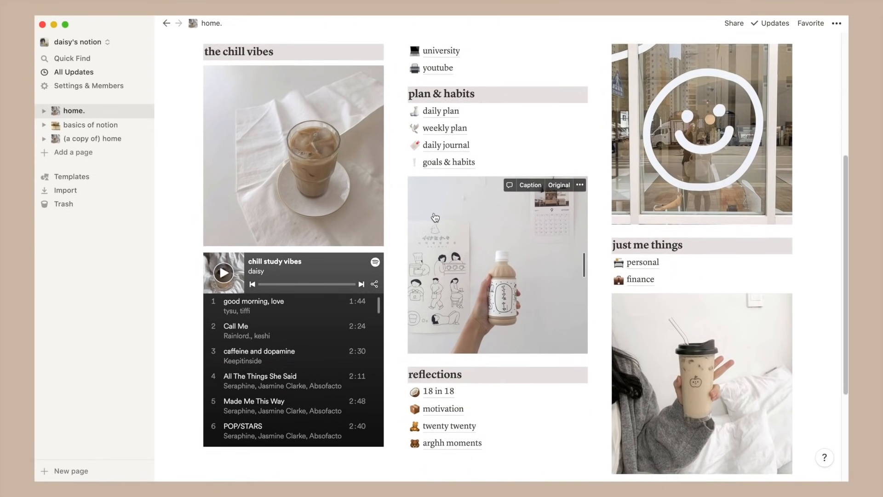
scroll(down, 3)
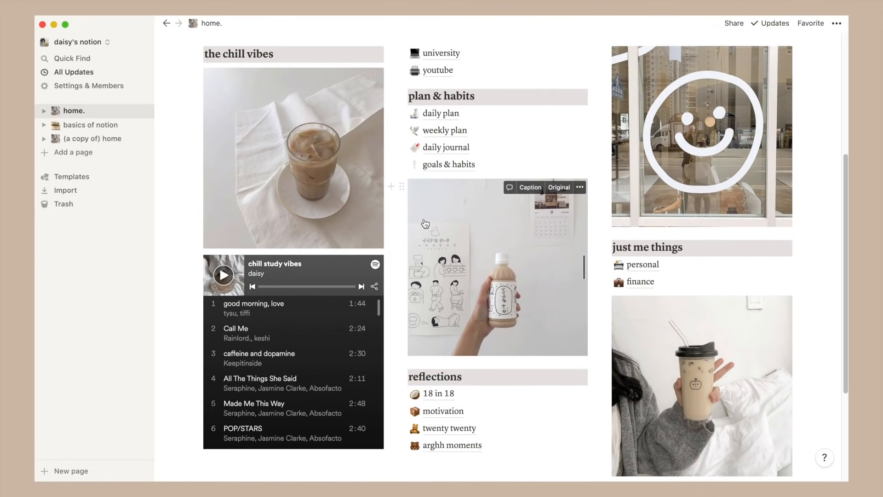
scroll(down, 3)
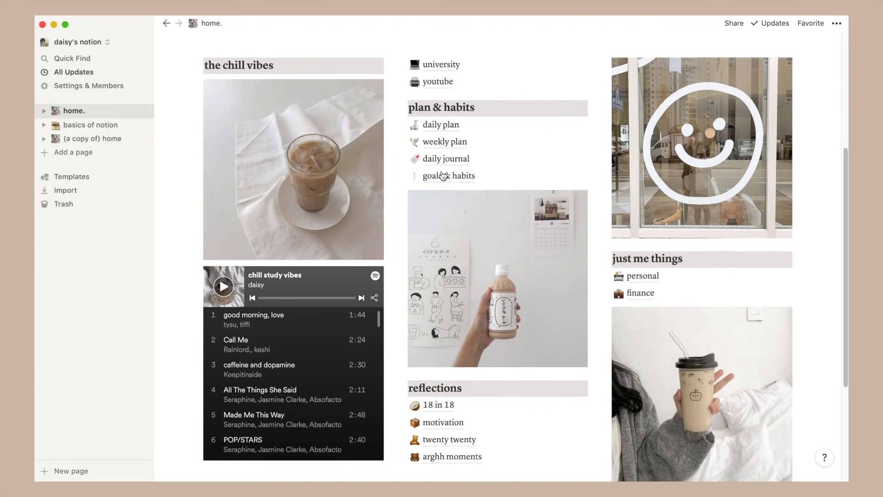
Step: Switch to the shared '(a copy of) home' template page and scroll through its welcome note and sections
click(94, 139)
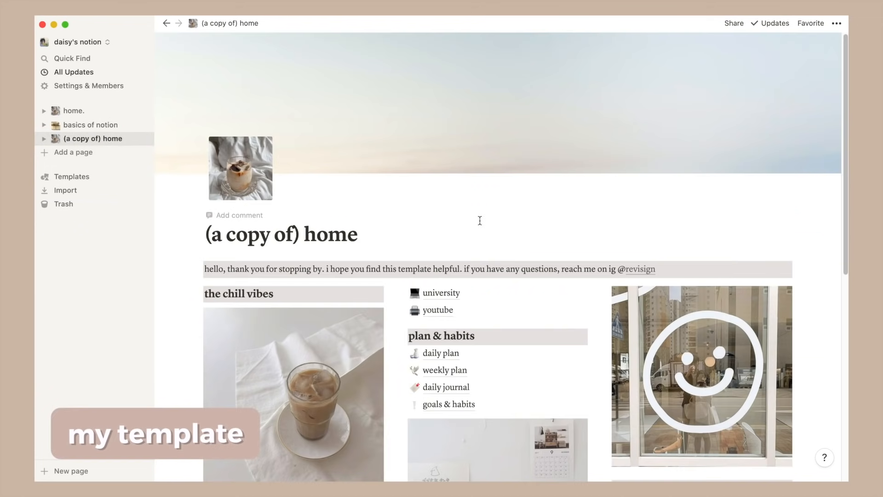
scroll(down, 3)
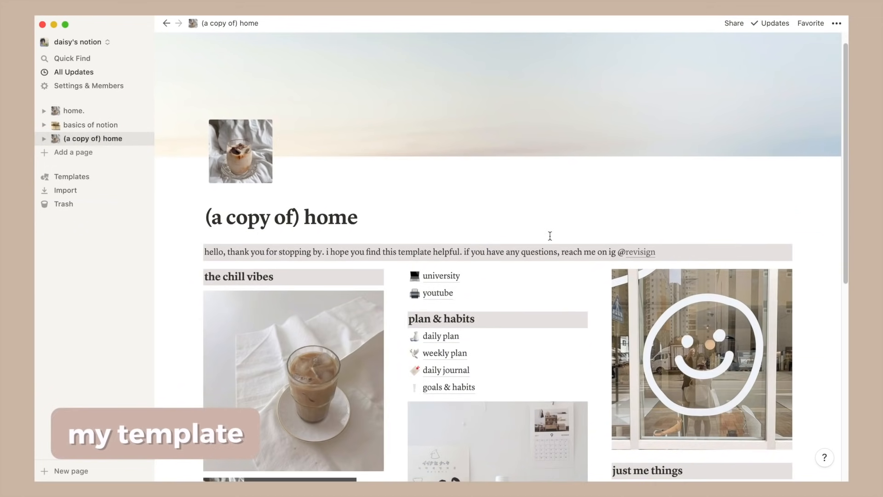
scroll(down, 3)
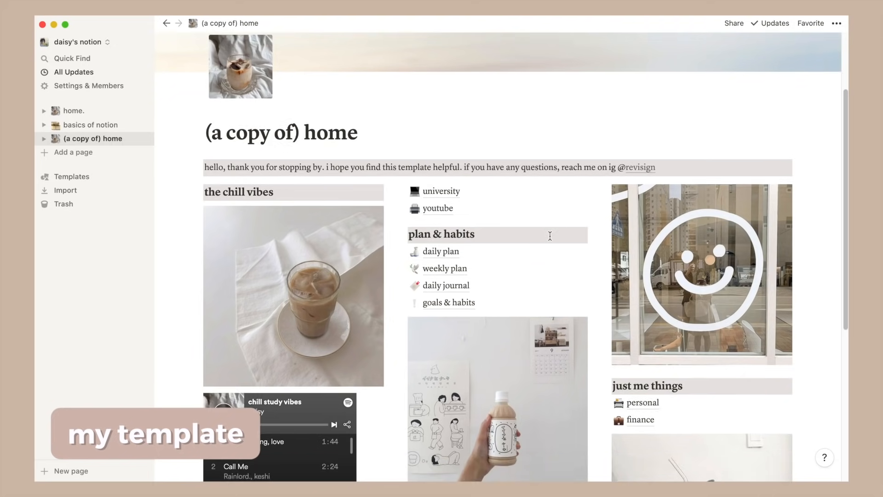